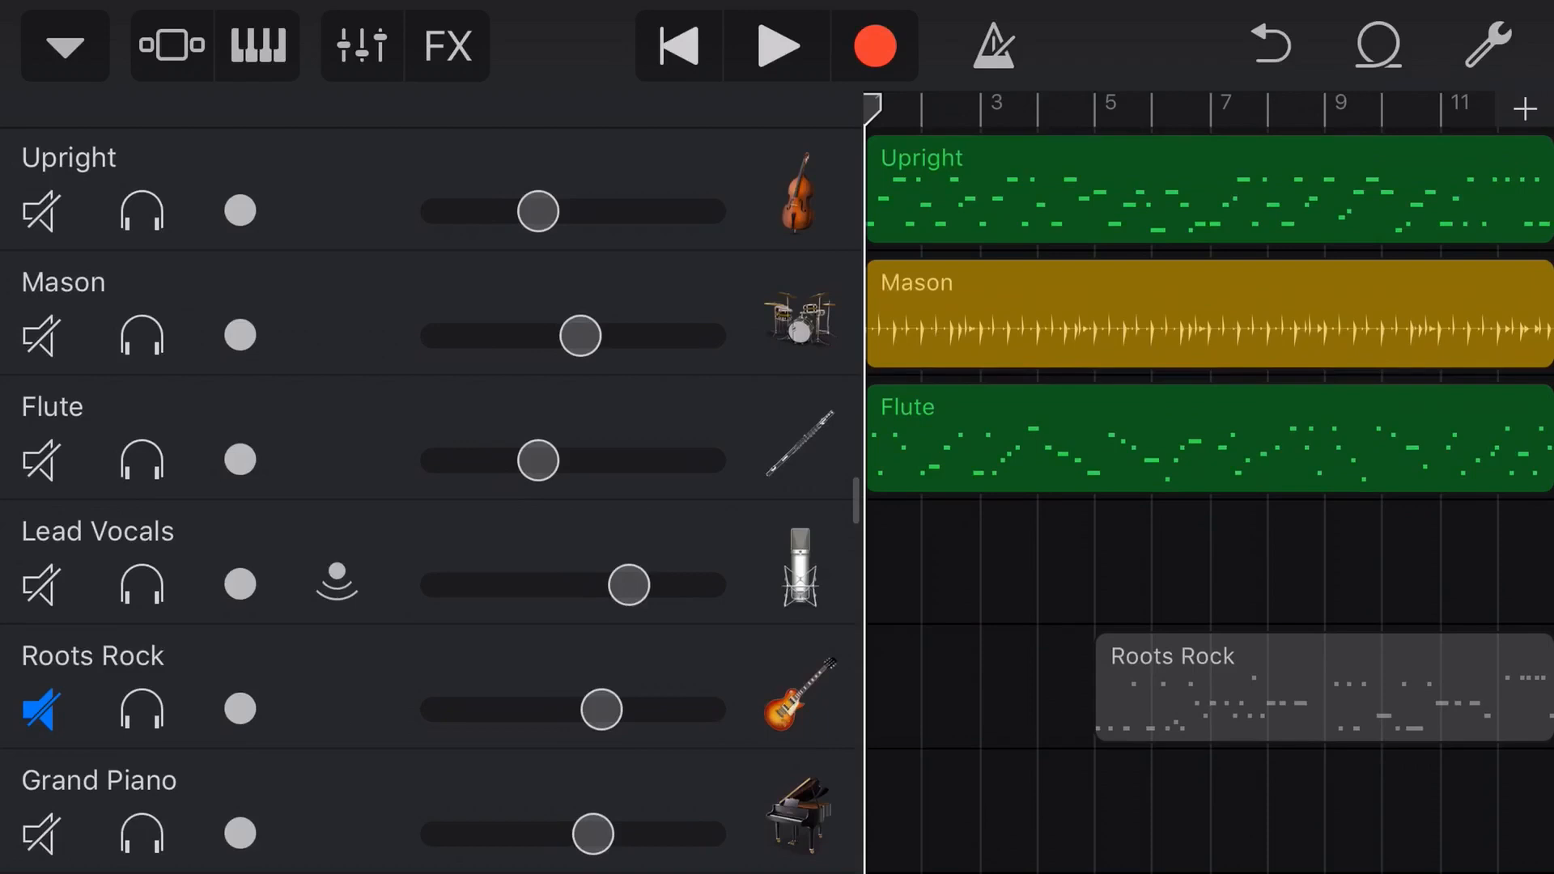
Select the Upright bass and Mason drum tracks, then show song settings at 140 BPM, 4/4.
left_click(777, 45)
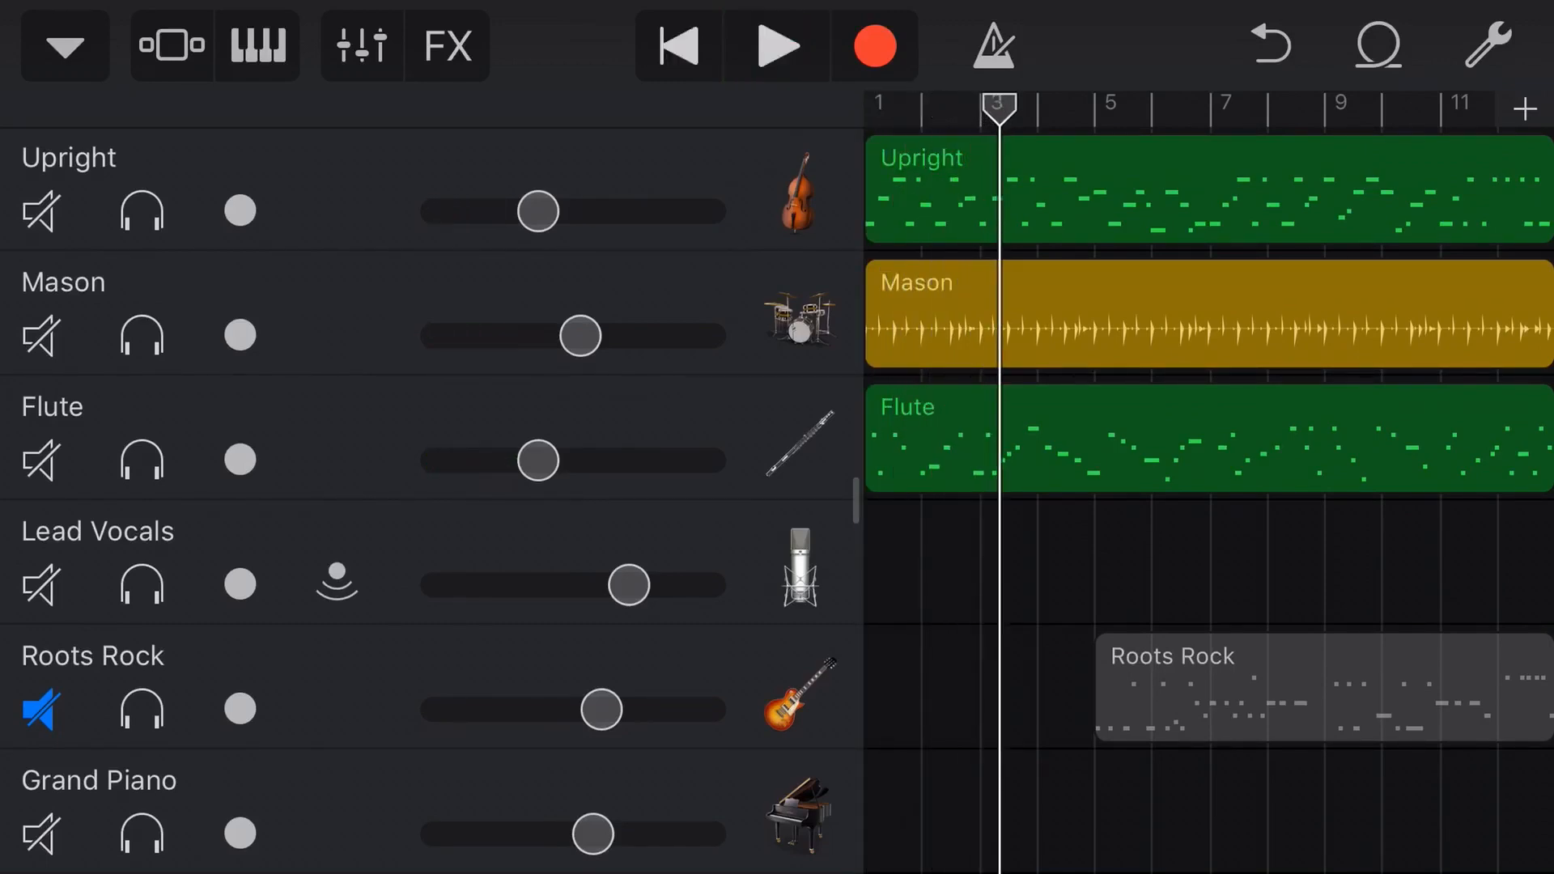
left_click(238, 210)
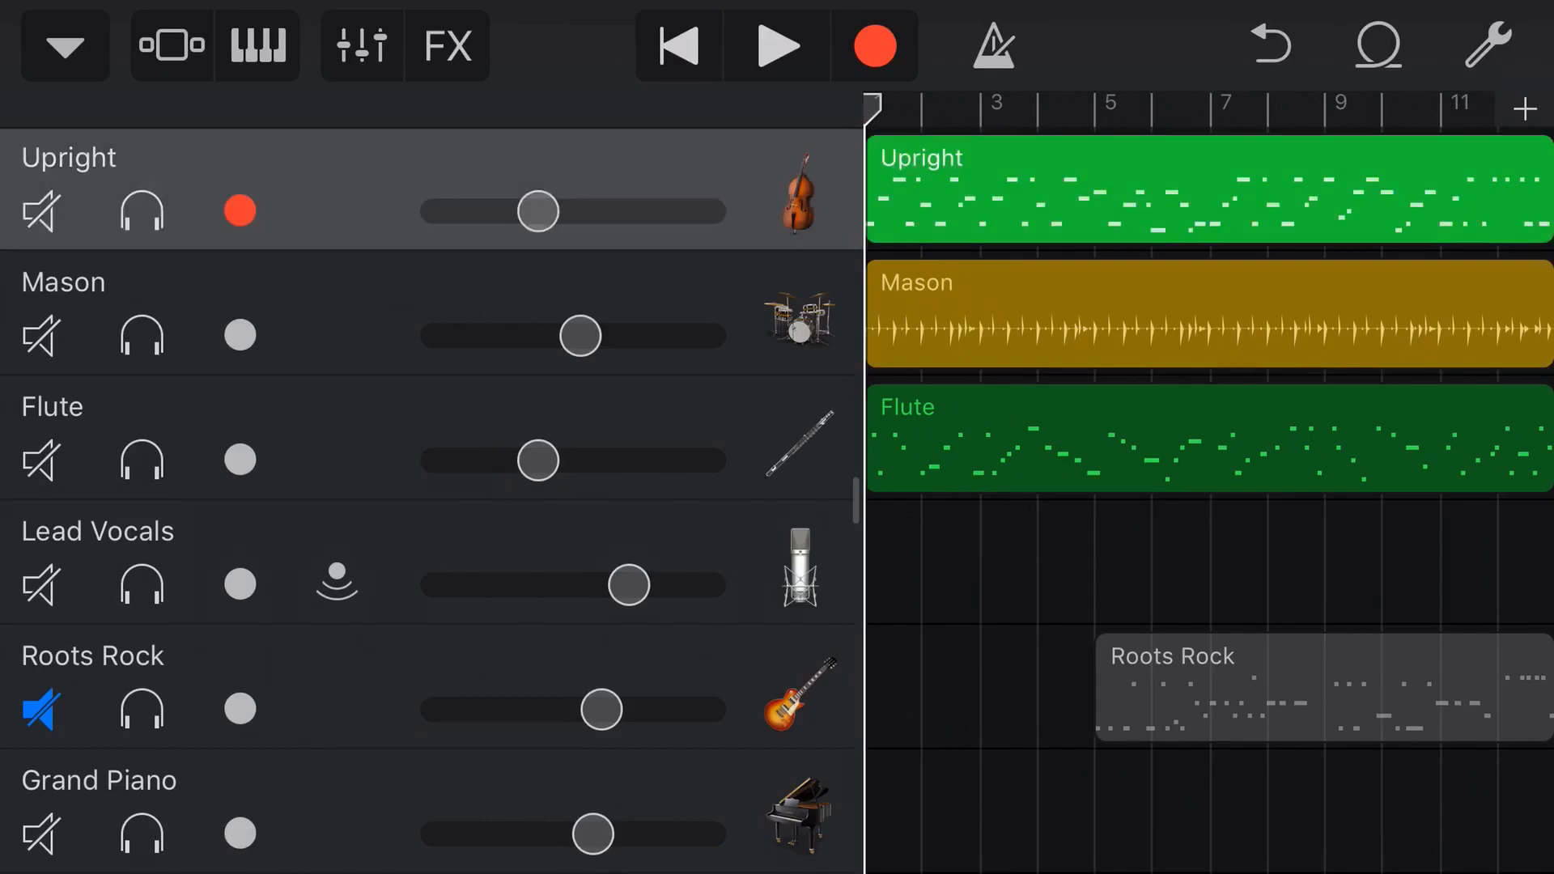
left_click(238, 335)
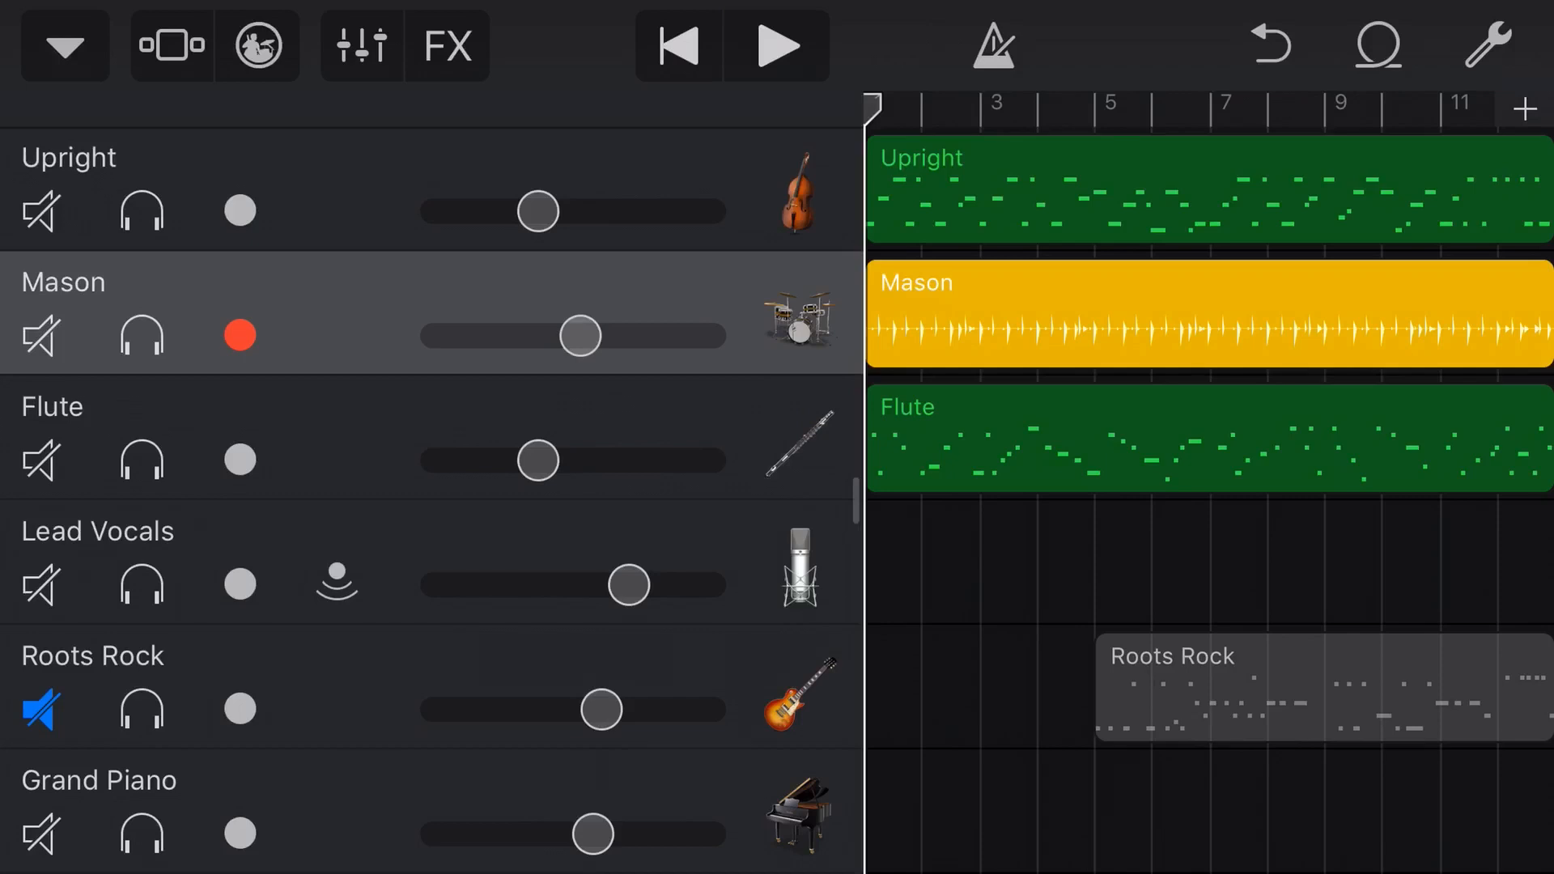
left_click(1488, 45)
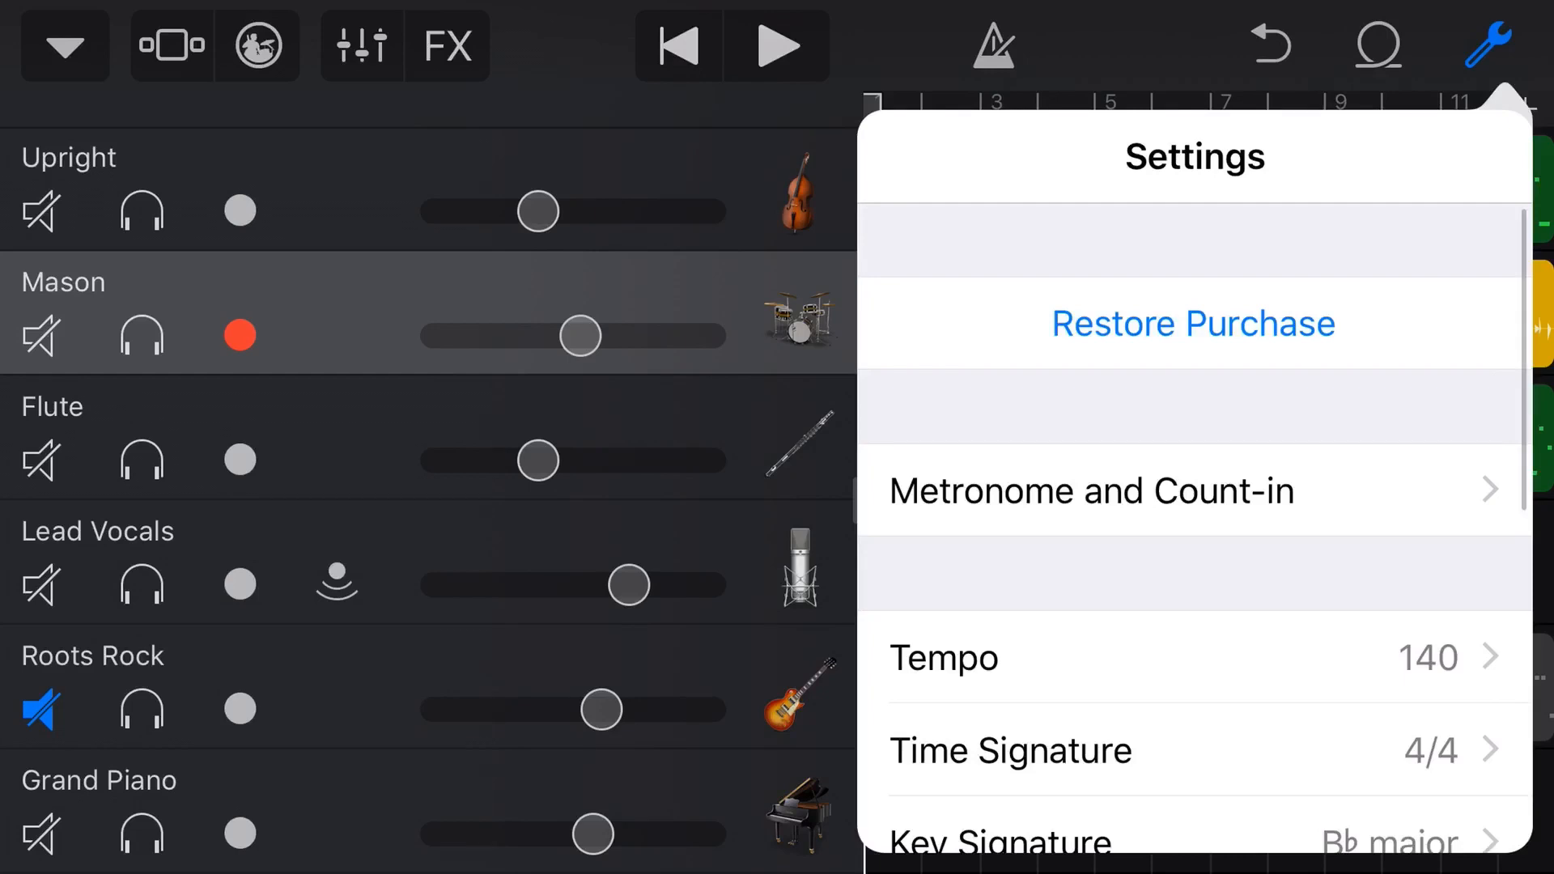
Scroll the settings down to reach Key Signature, set to B♭ major with Follow Song Key on.
scroll("down", 3)
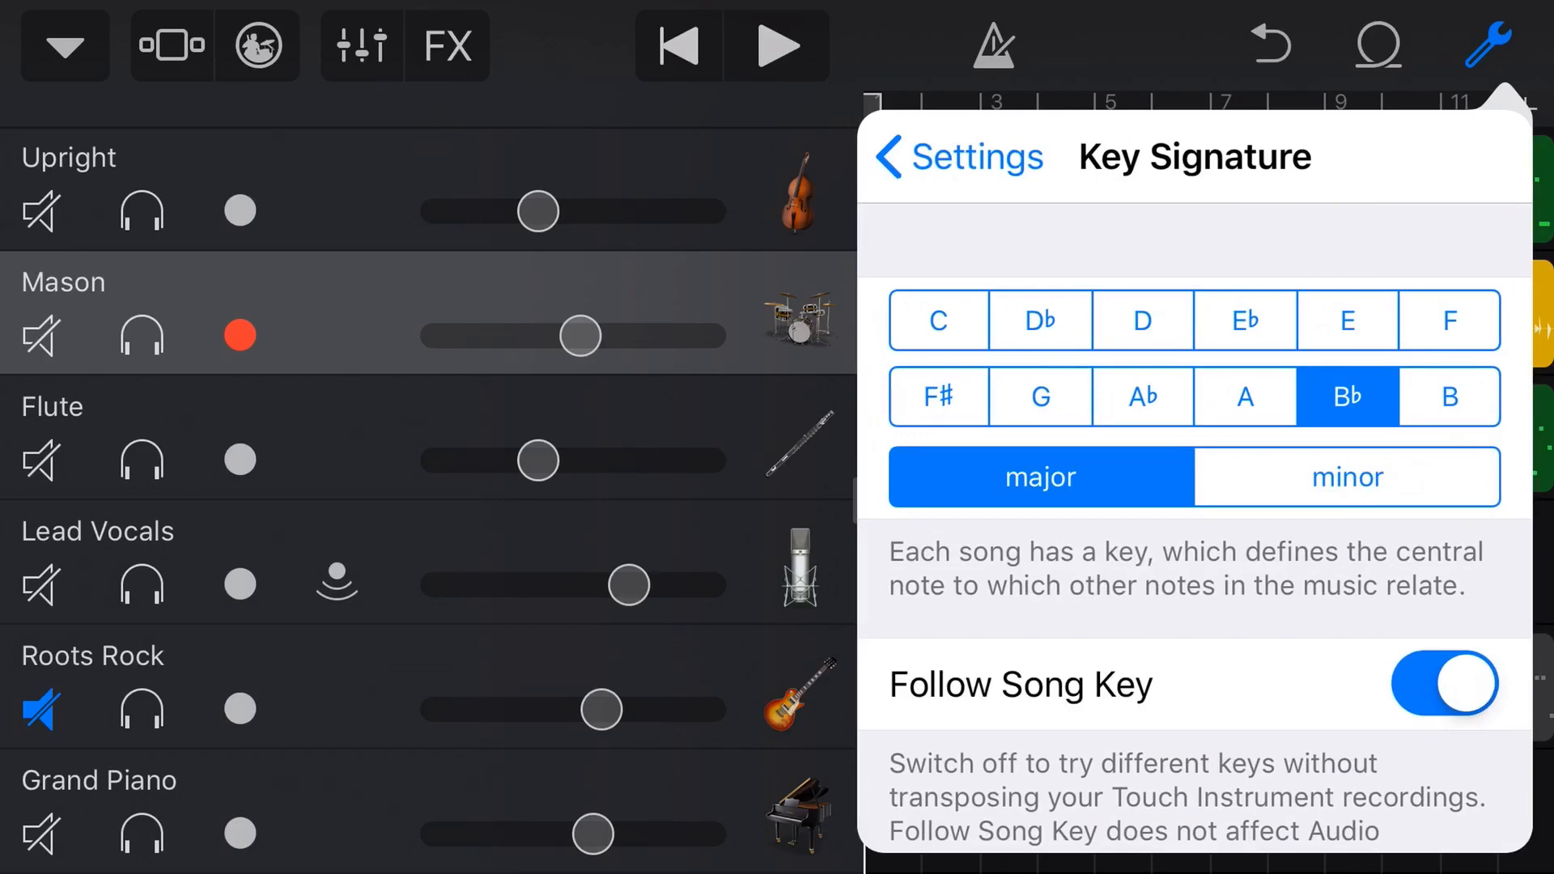
scroll("down", 3)
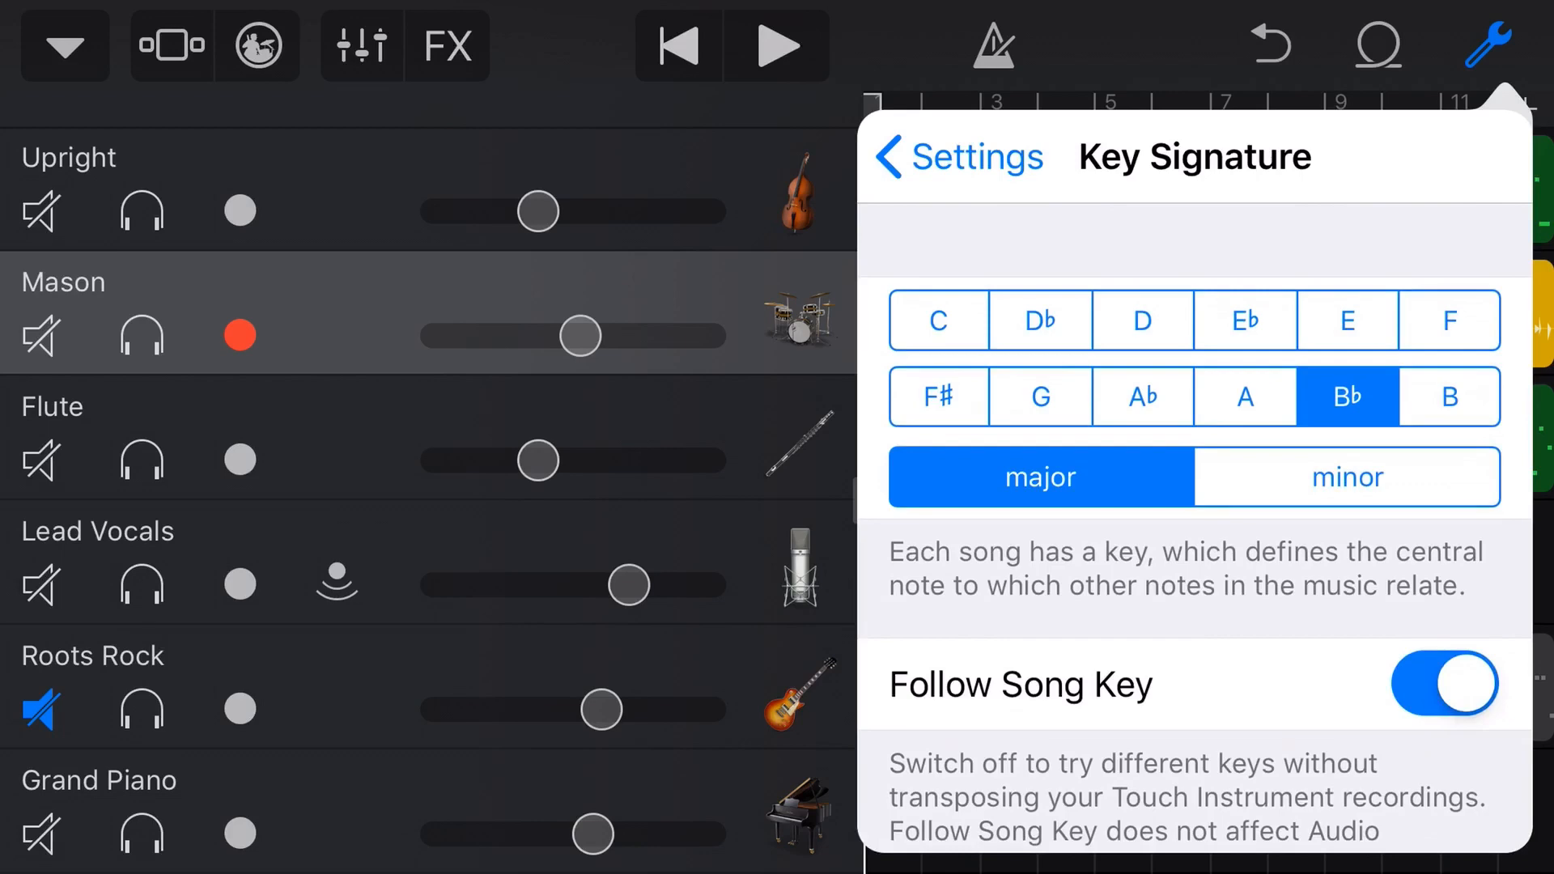
Set the song key to D major and play the arrangement back, then stop.
left_click(1141, 321)
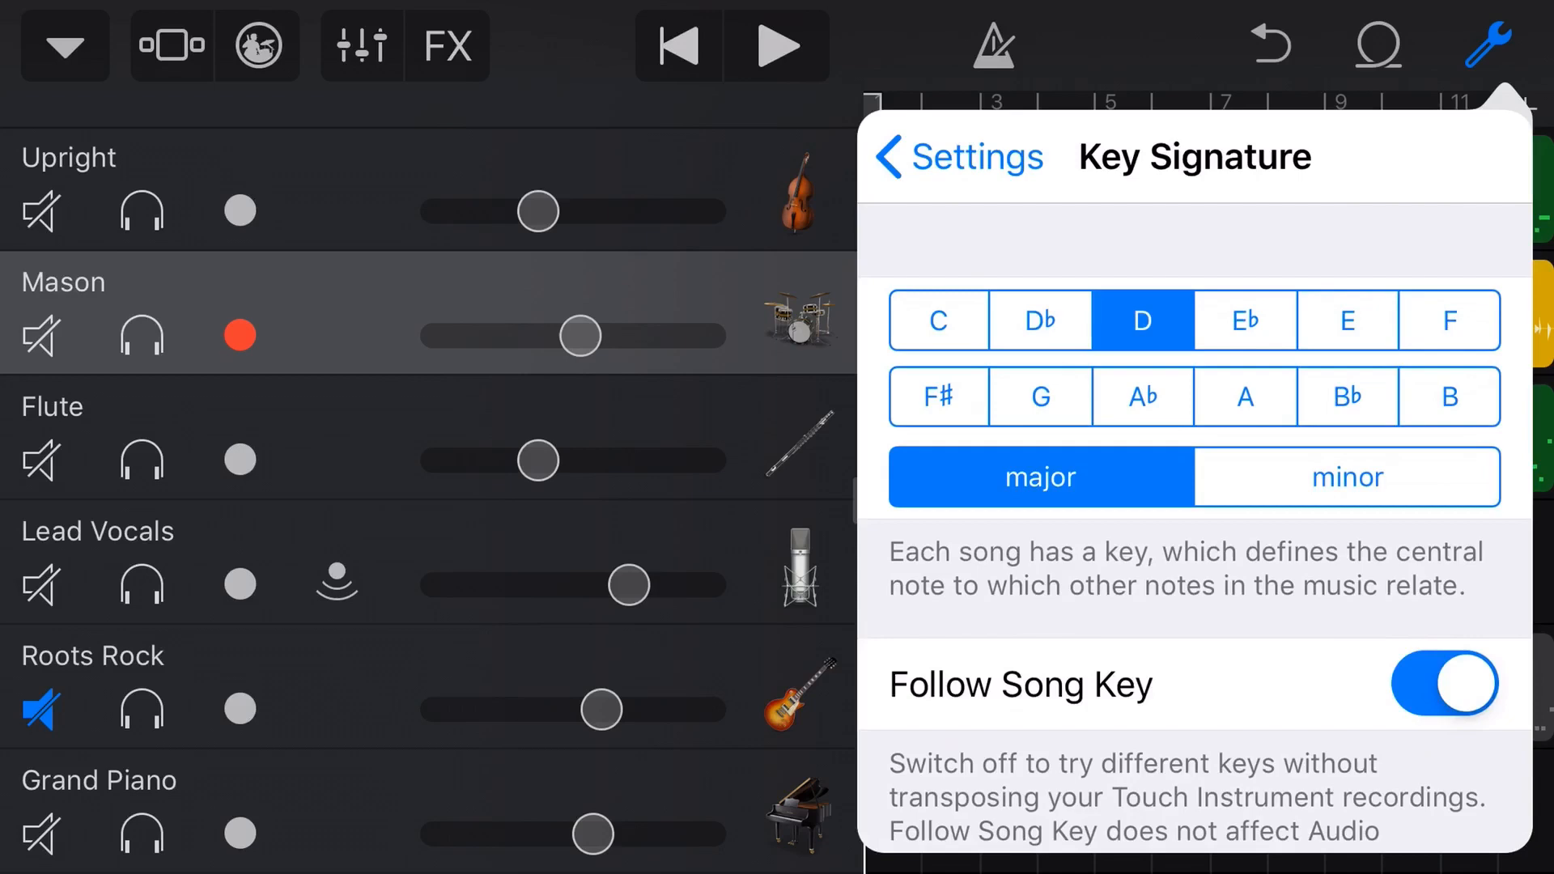
left_click(777, 45)
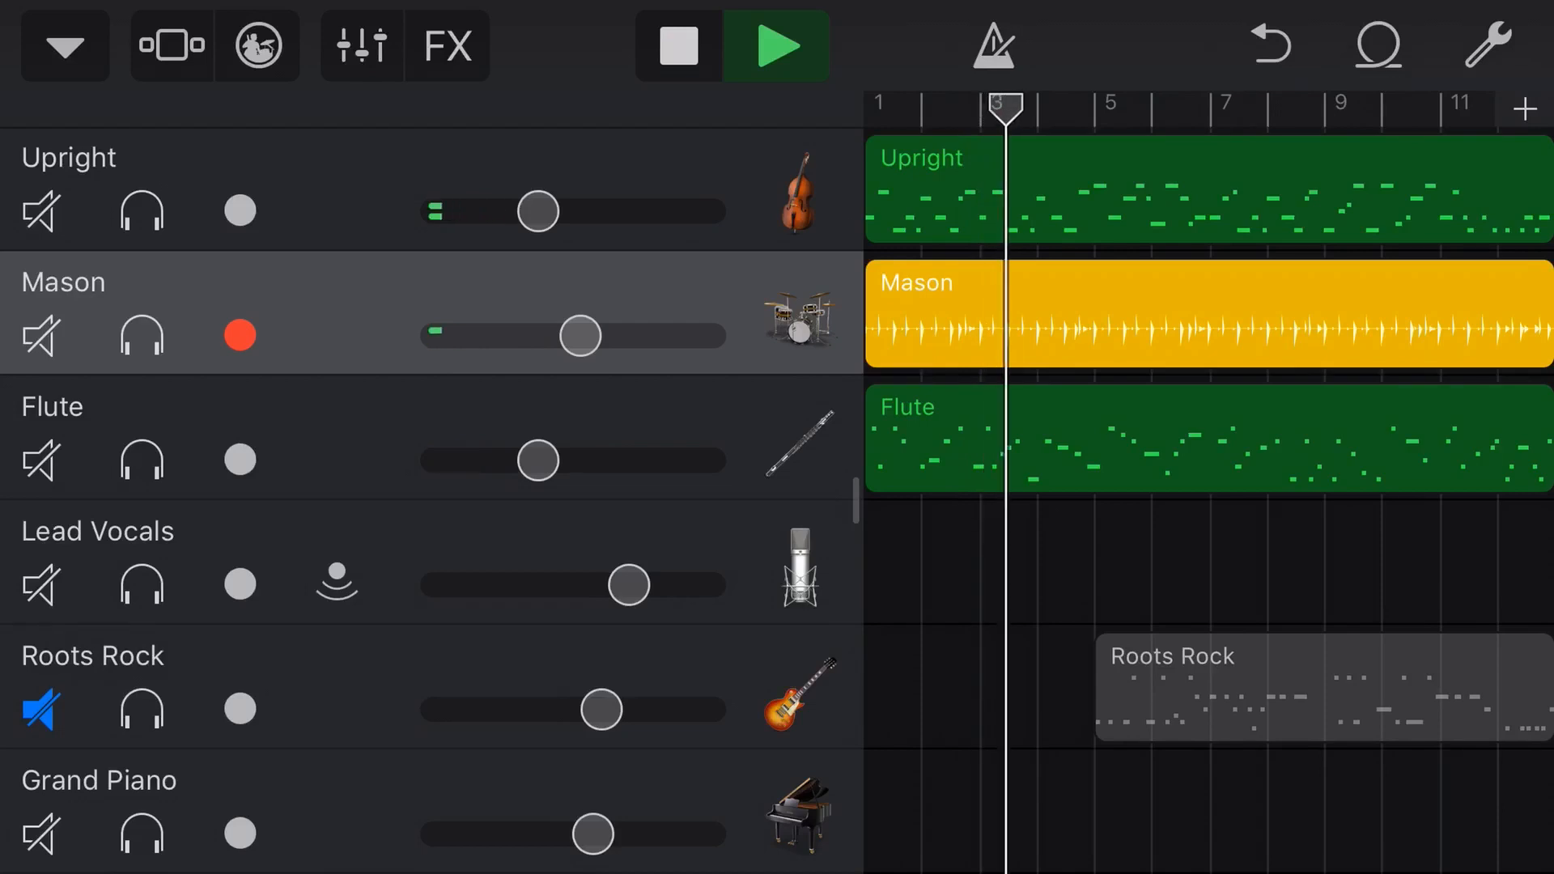
left_click(676, 46)
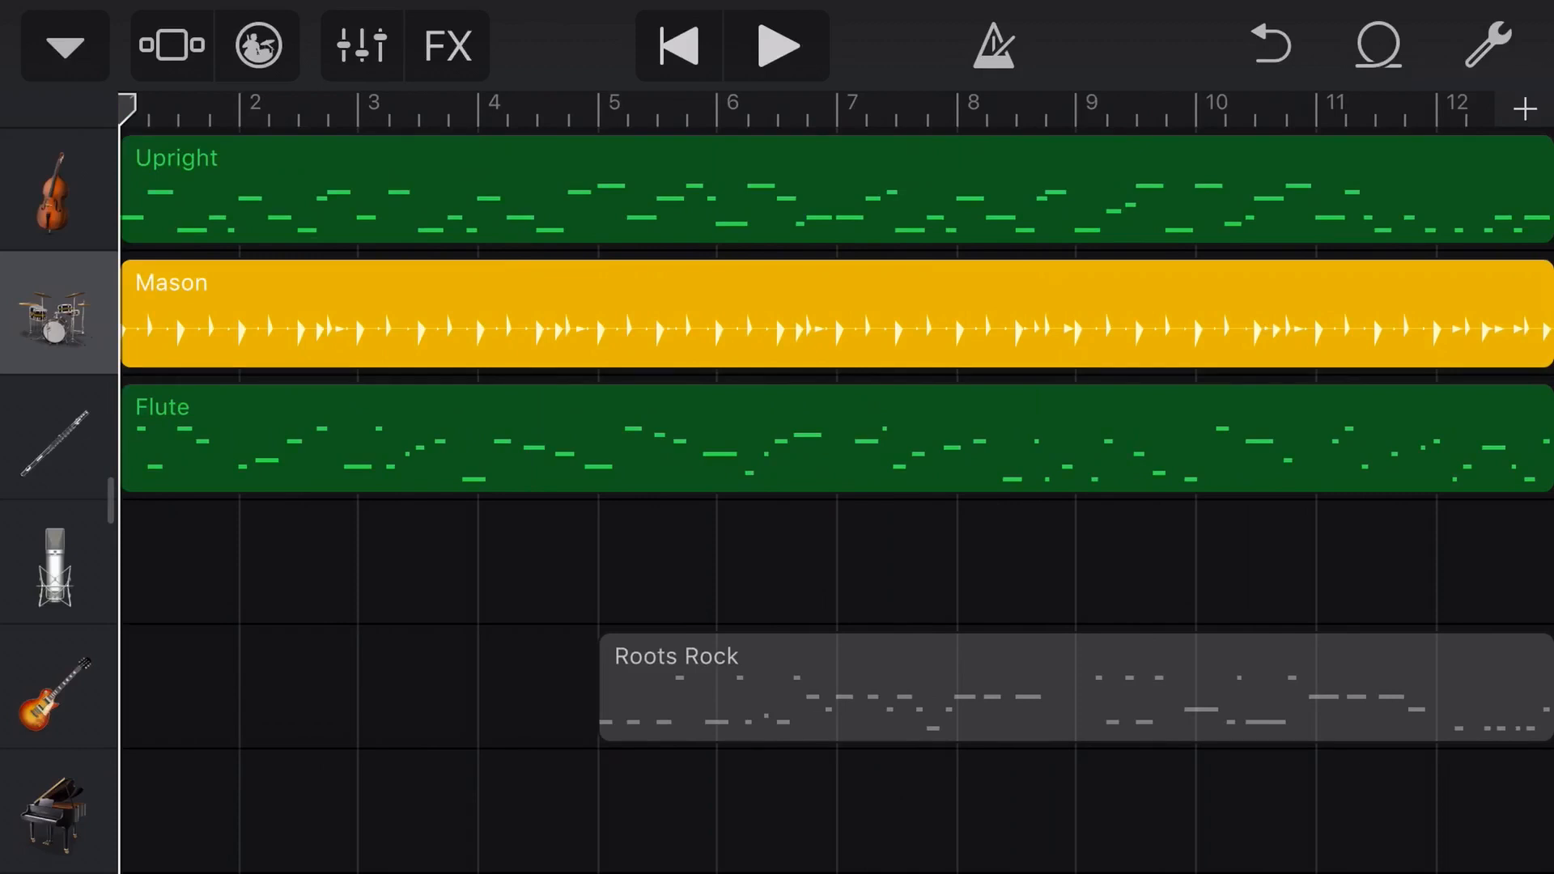
Step the song key through E♭, F, G and A, returning to B♭ major.
left_click(1489, 45)
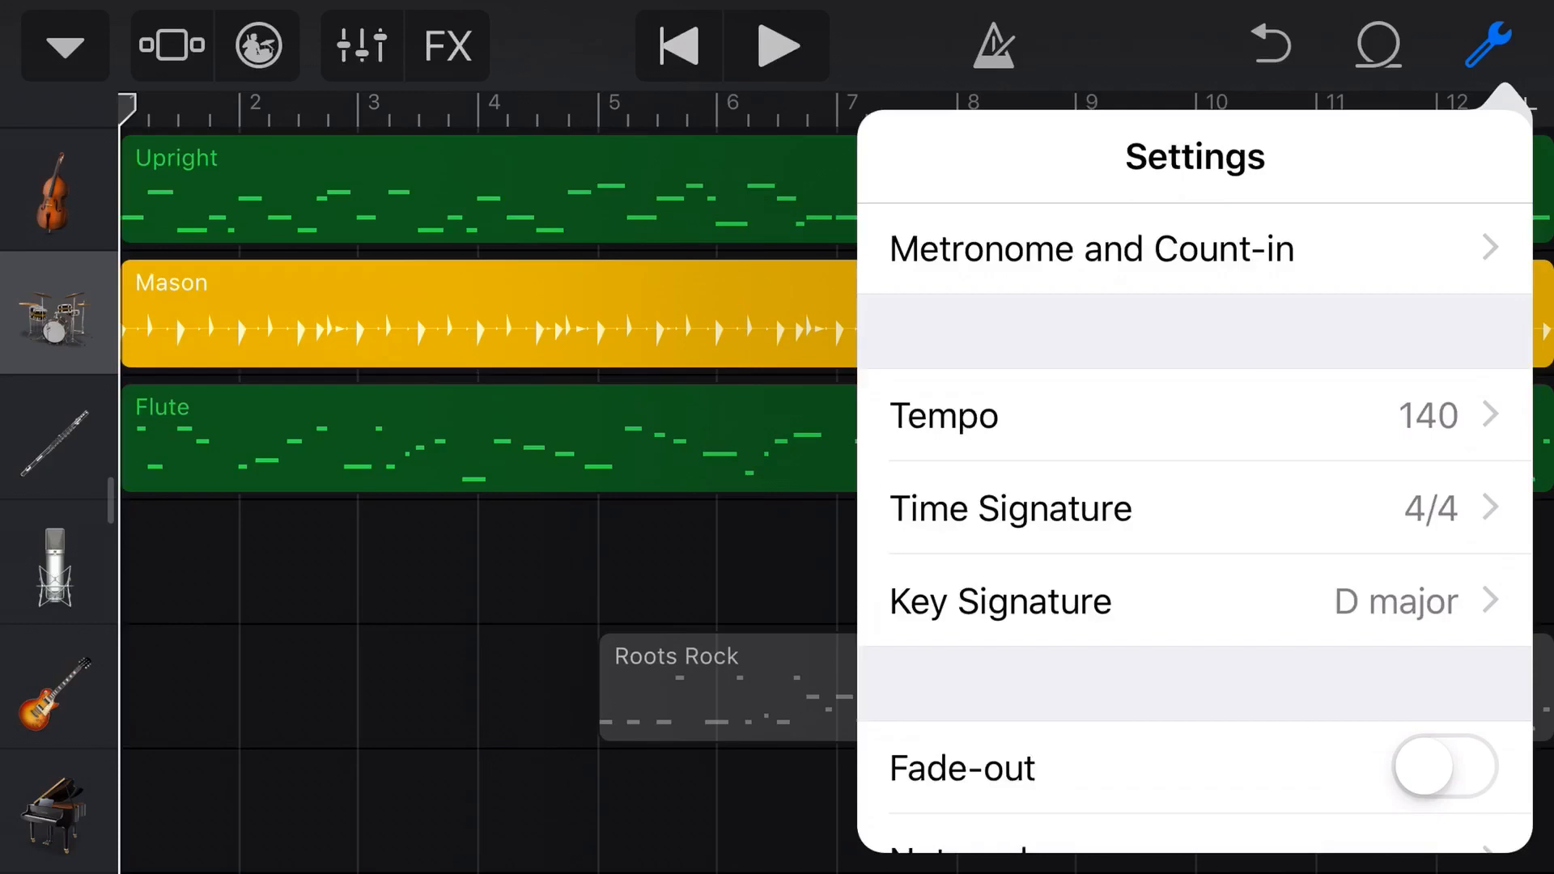
left_click(1000, 599)
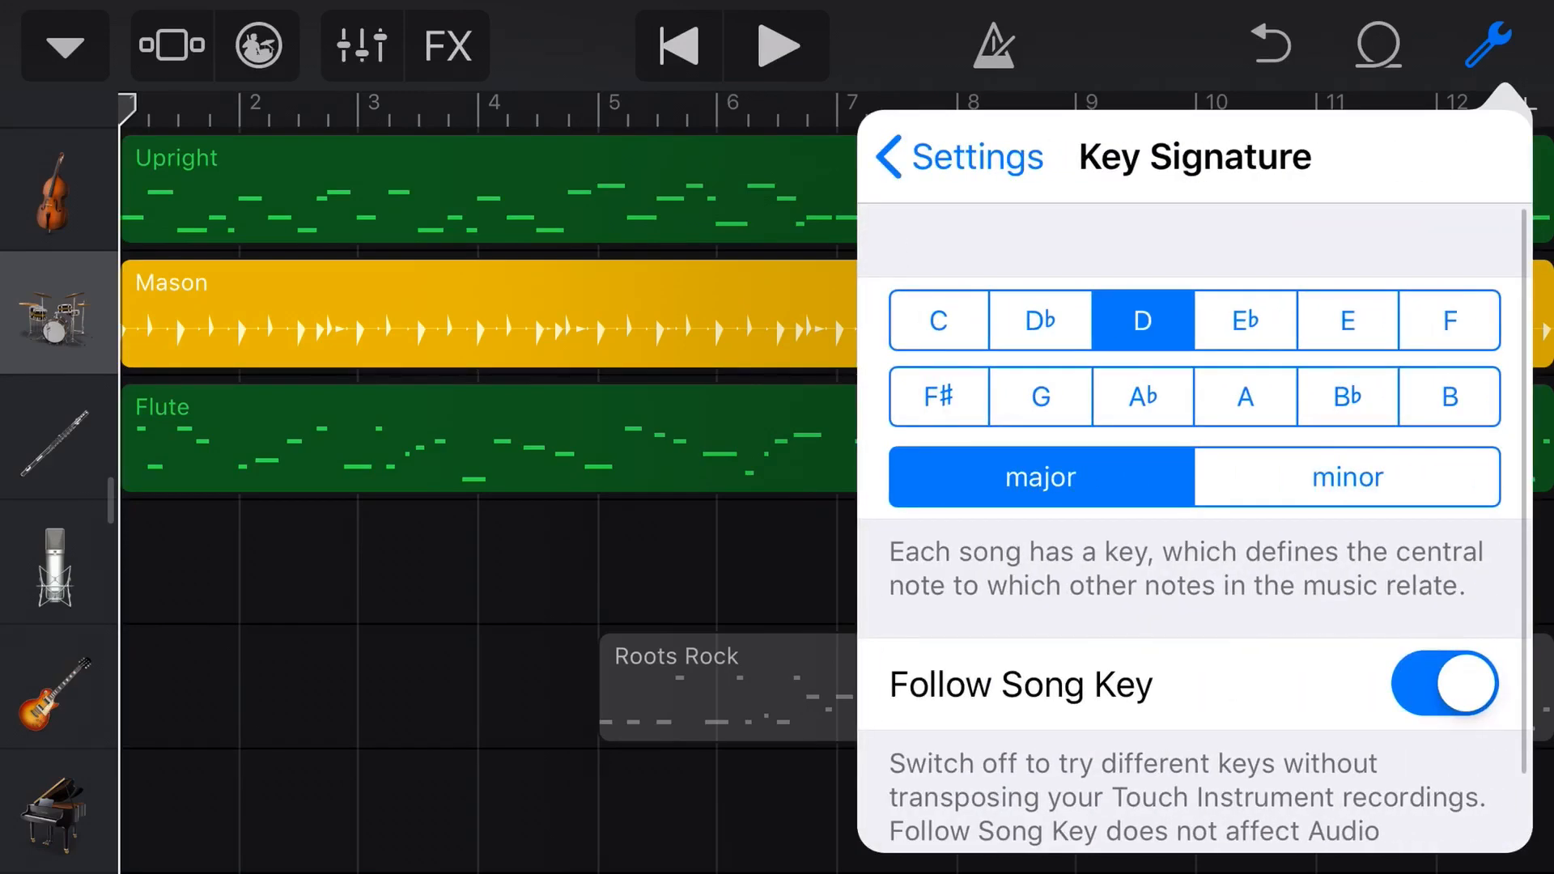
left_click(1243, 320)
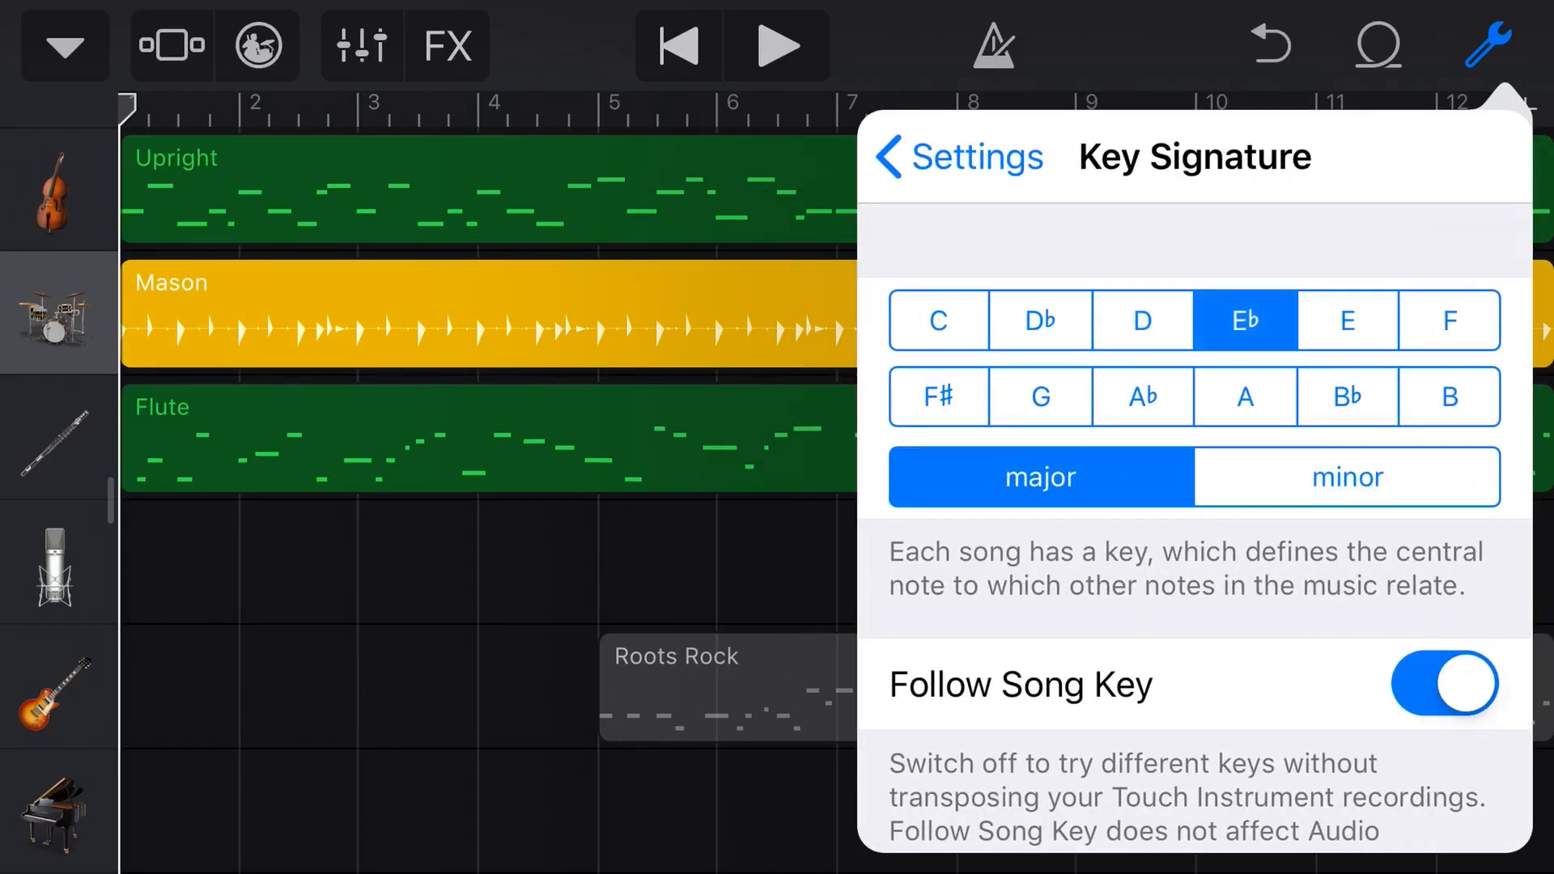
left_click(1449, 321)
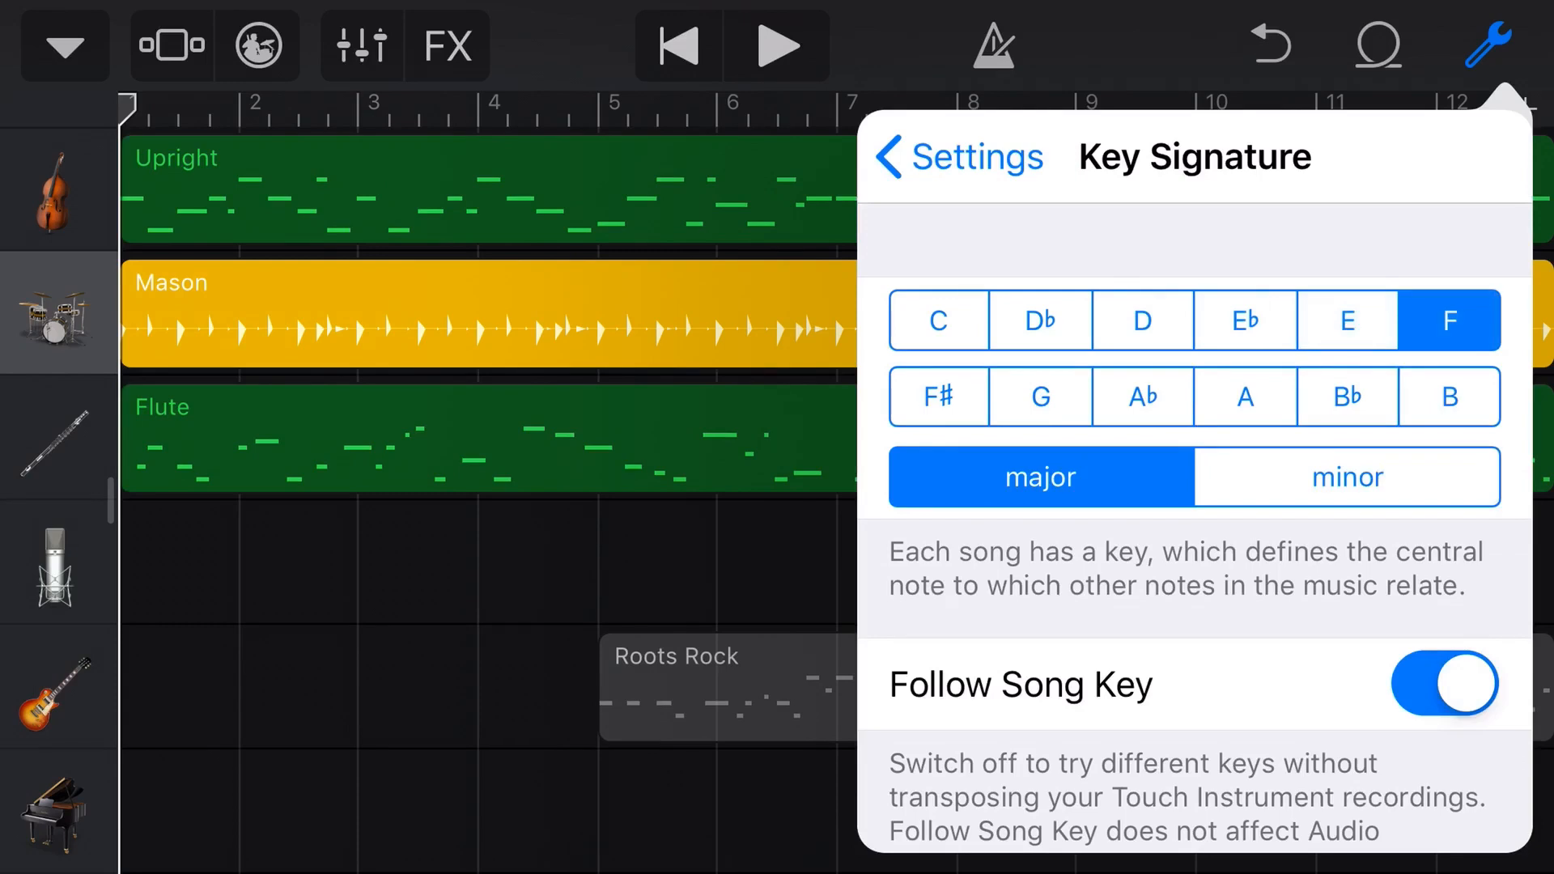
left_click(1040, 395)
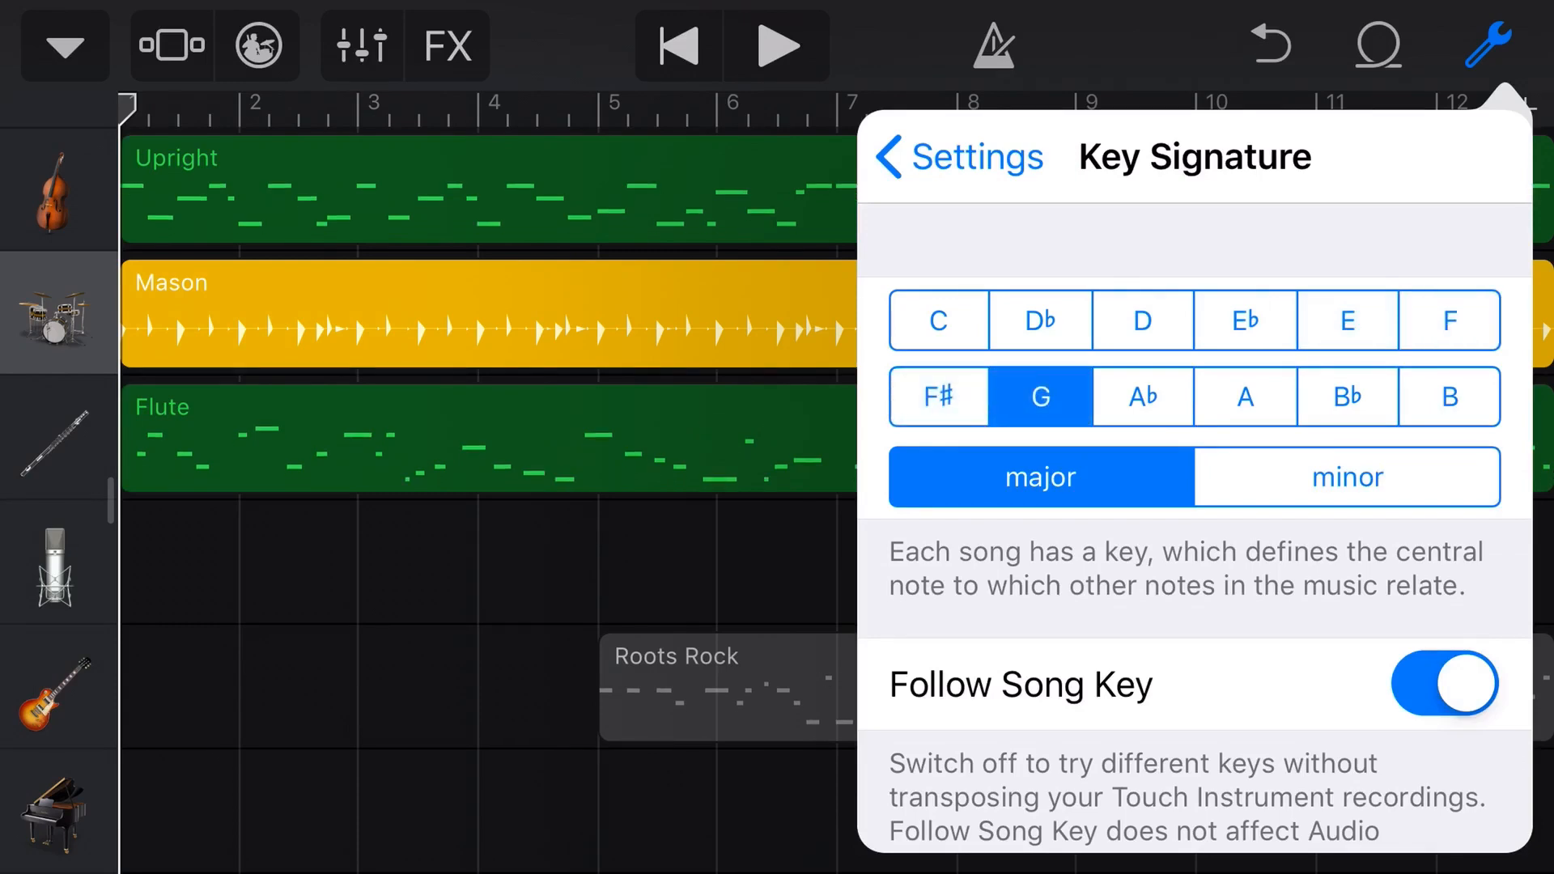
left_click(1245, 397)
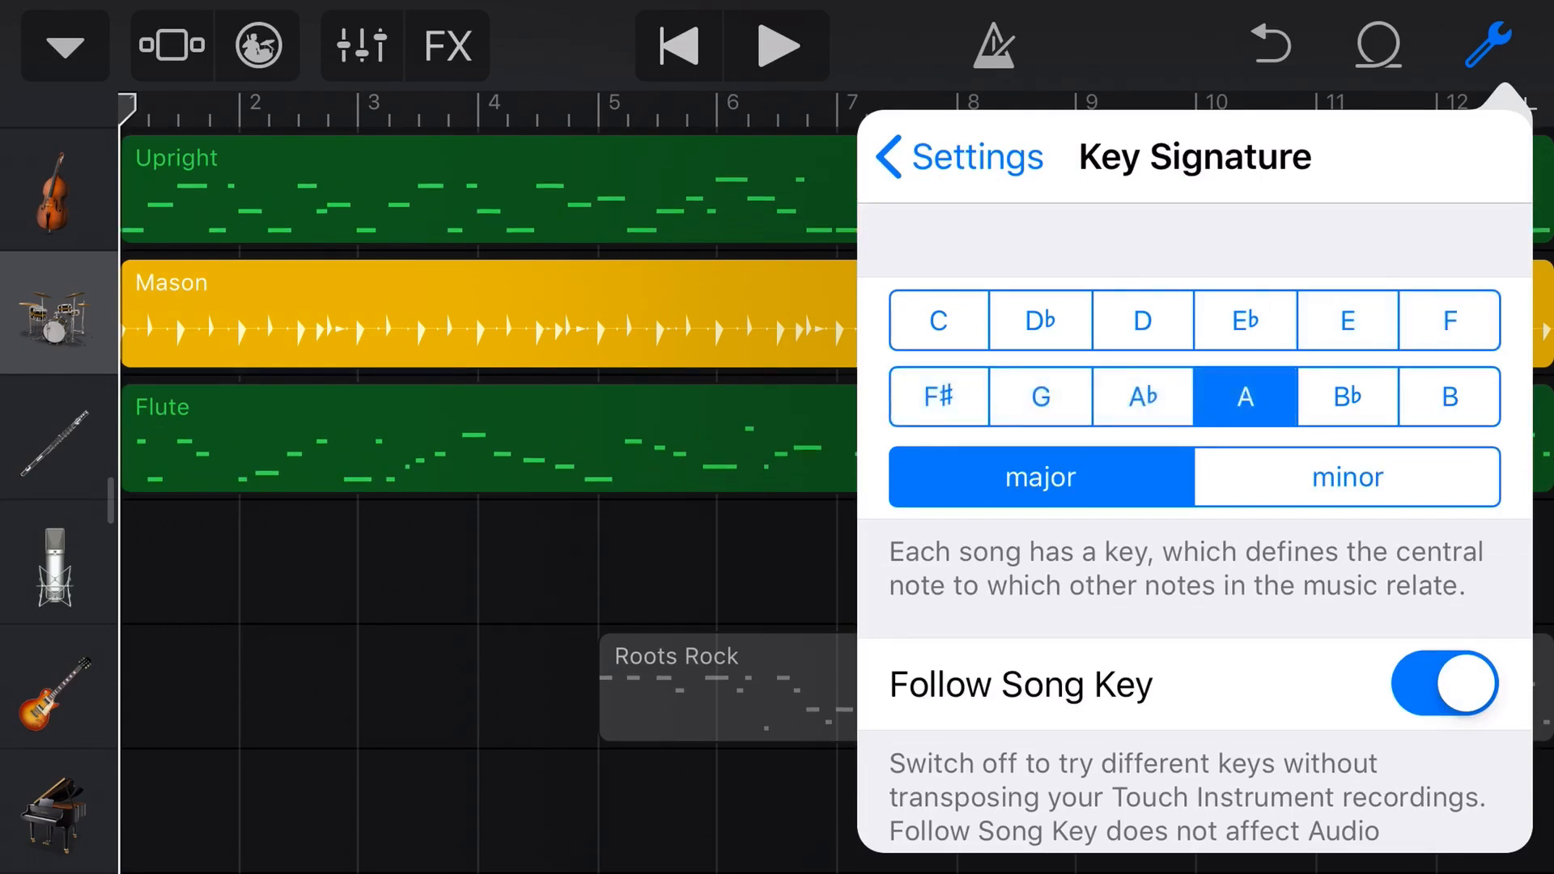
left_click(1347, 396)
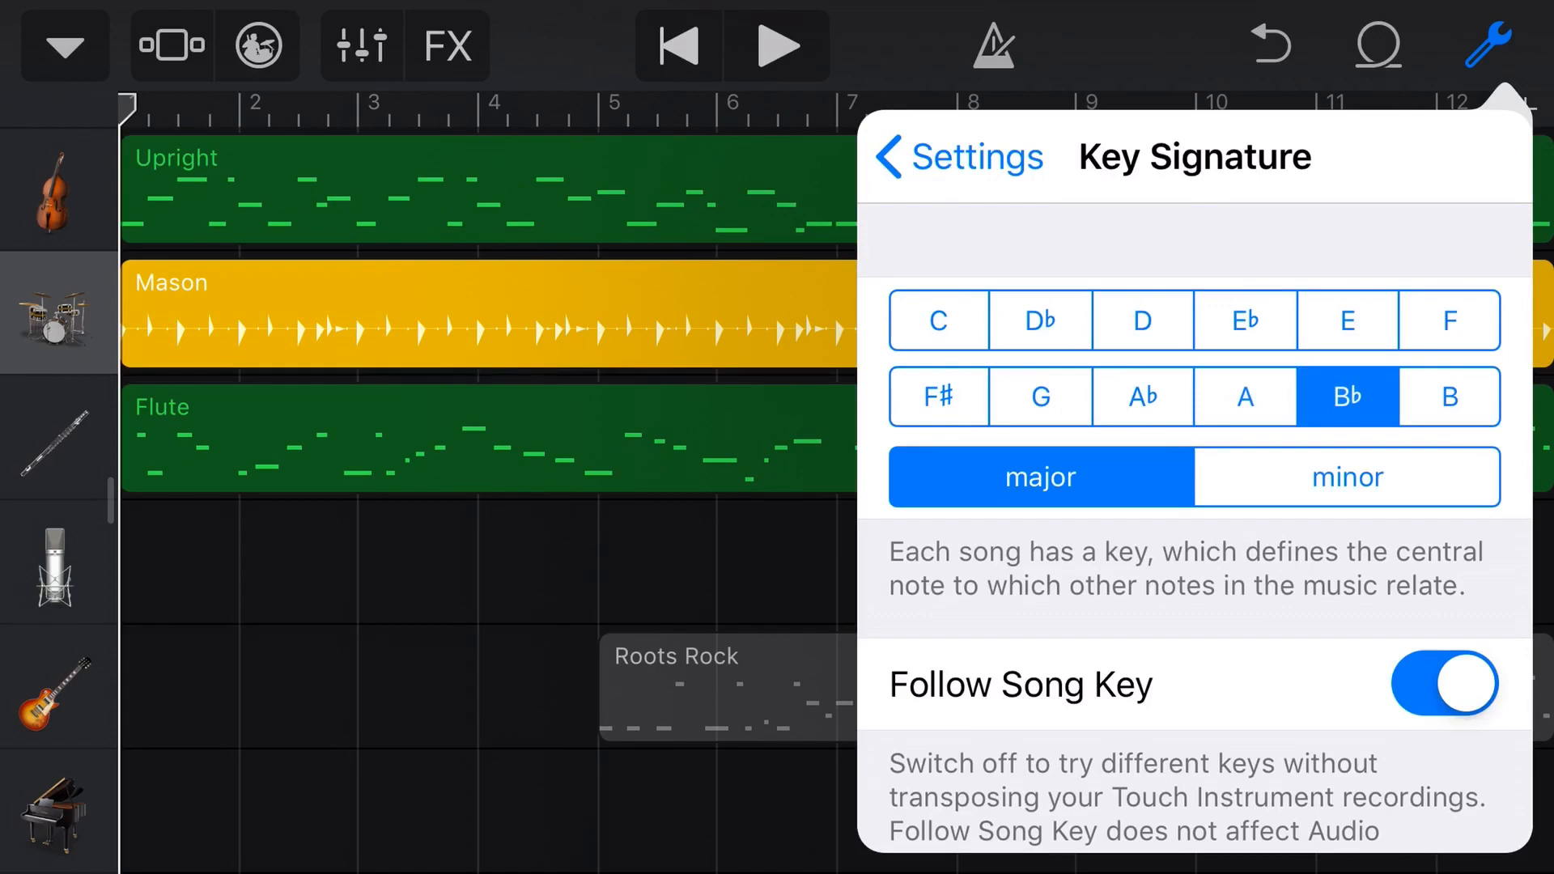
Switch Follow Song Key off, try C and A, then return the key to B♭ major.
left_click(1444, 683)
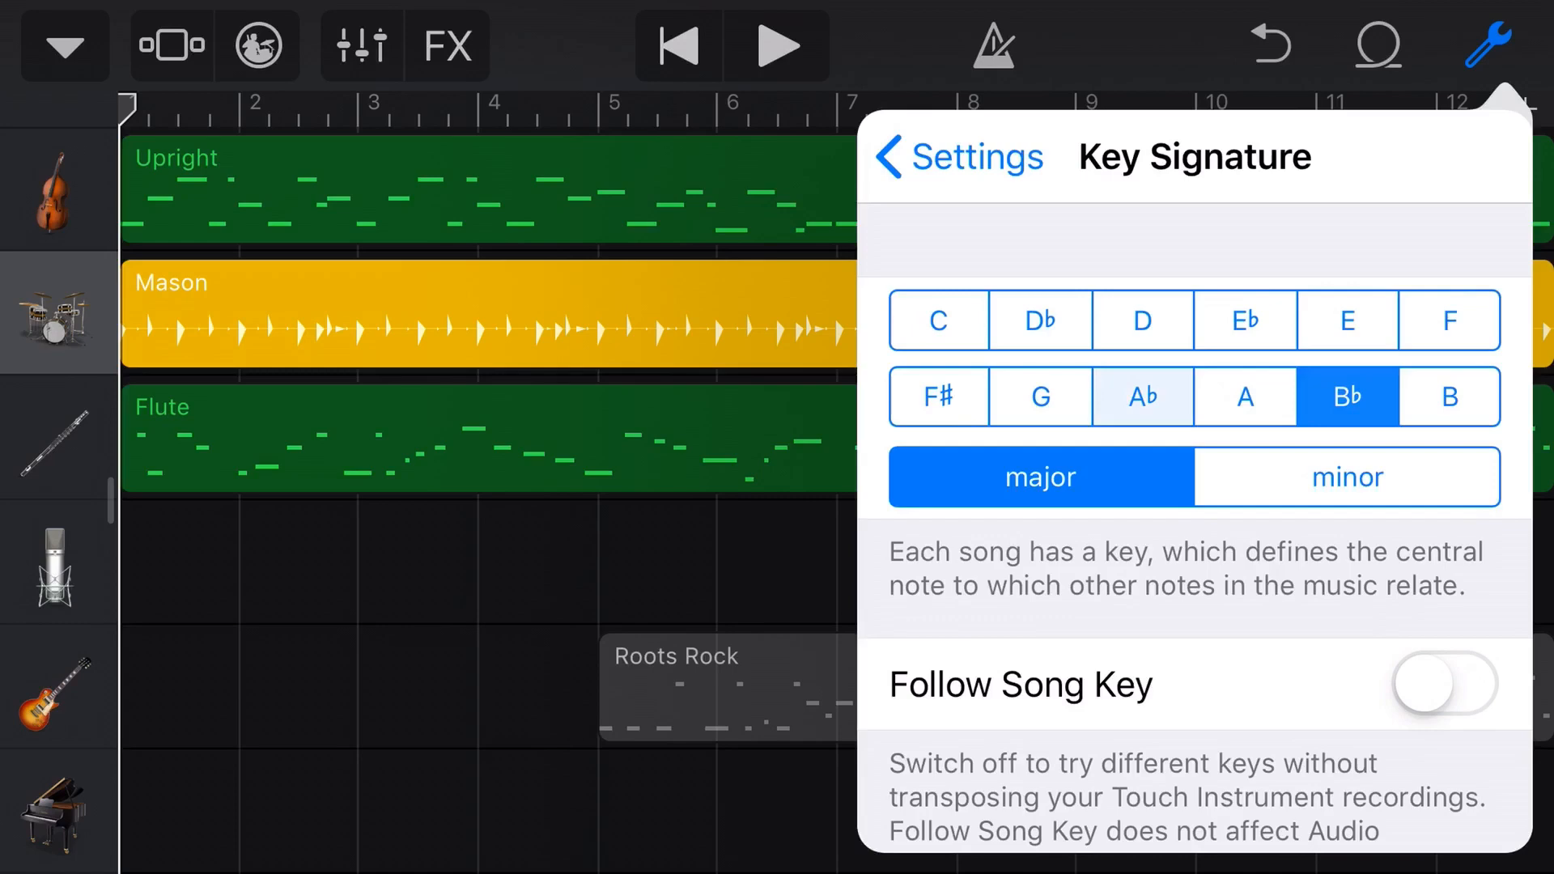
left_click(936, 320)
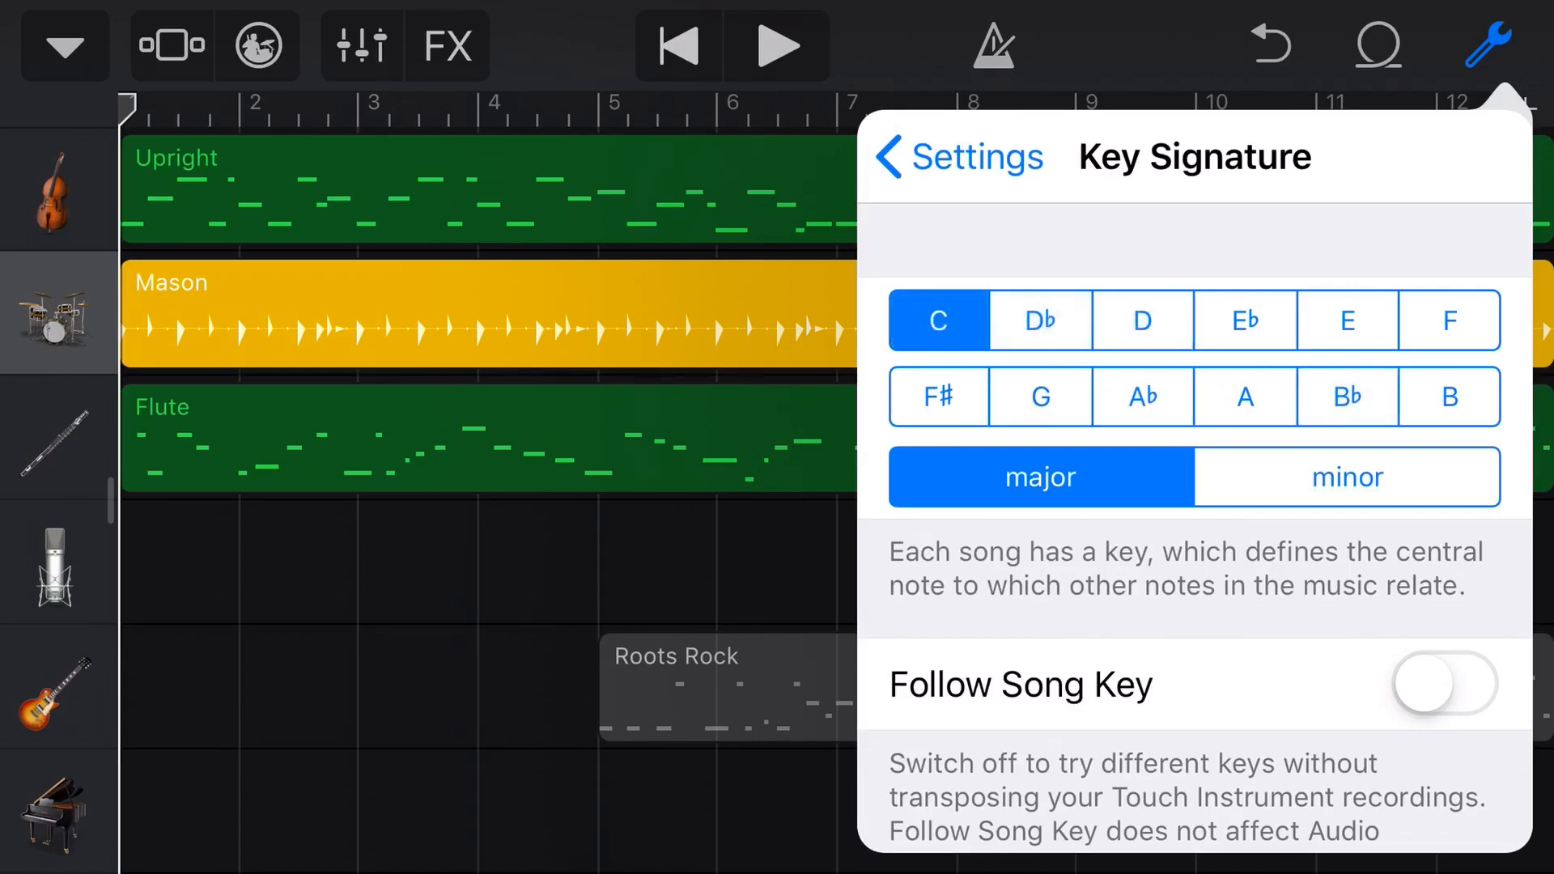
left_click(1244, 396)
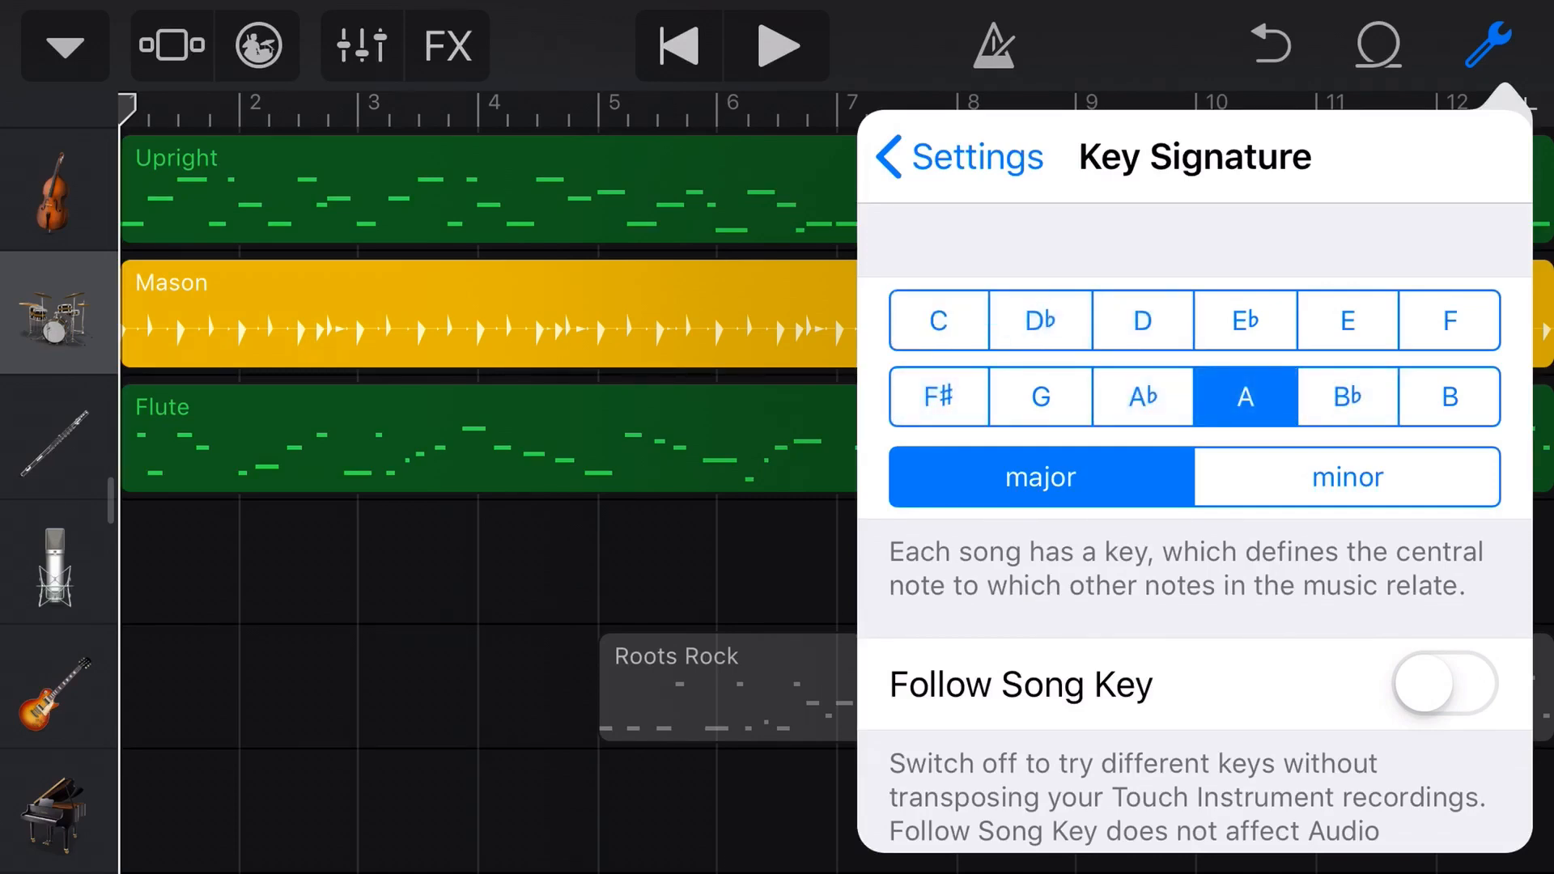
left_click(1347, 397)
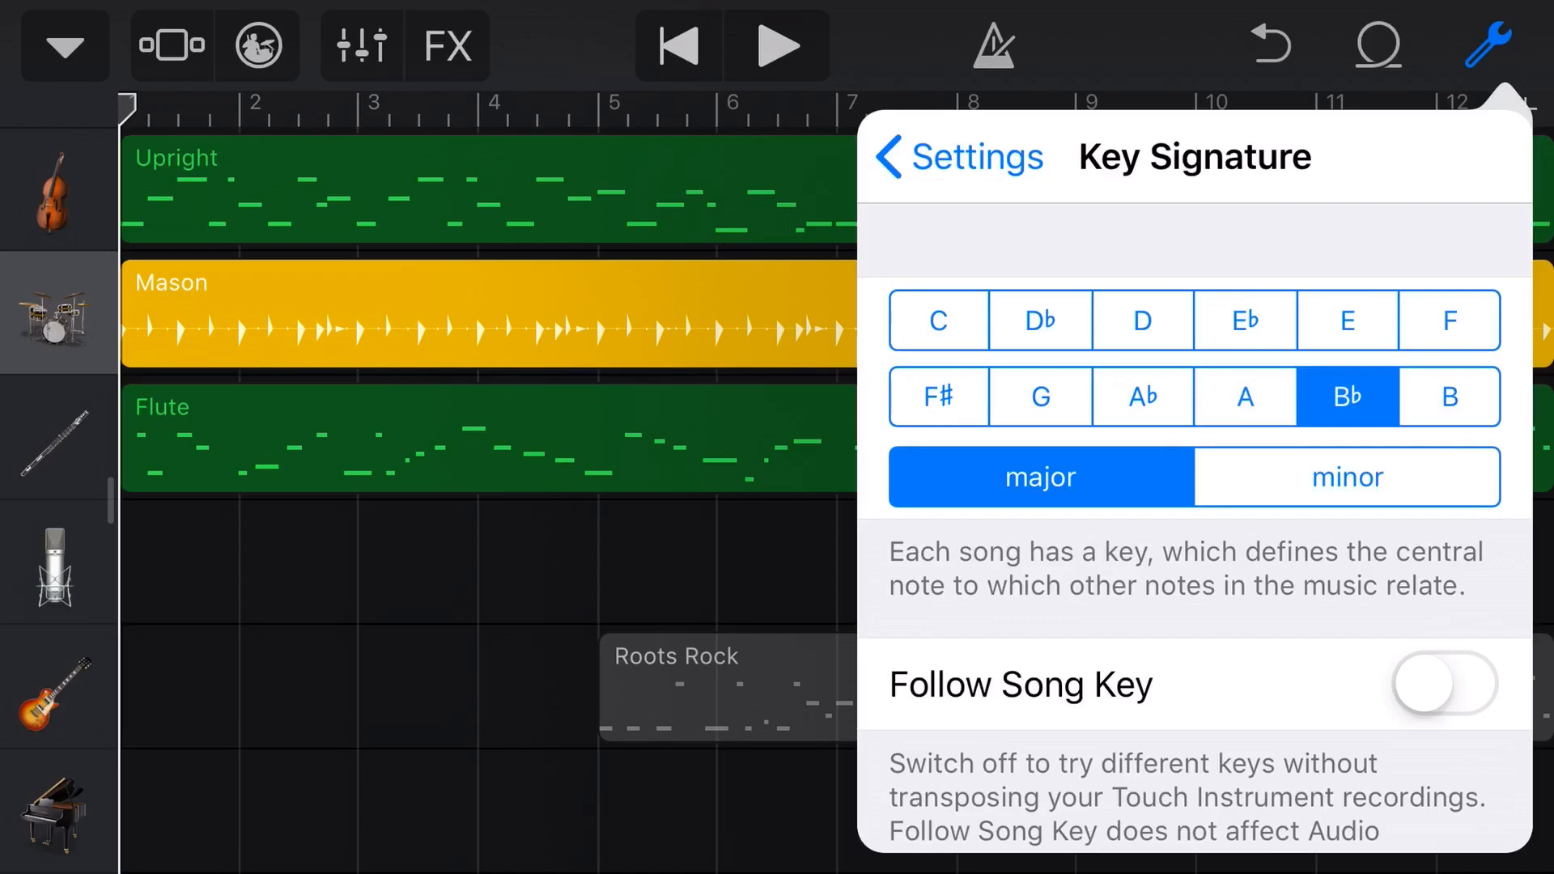
Leave Follow Song Key on, try D, restore B♭ major and close the key settings.
left_click(1443, 683)
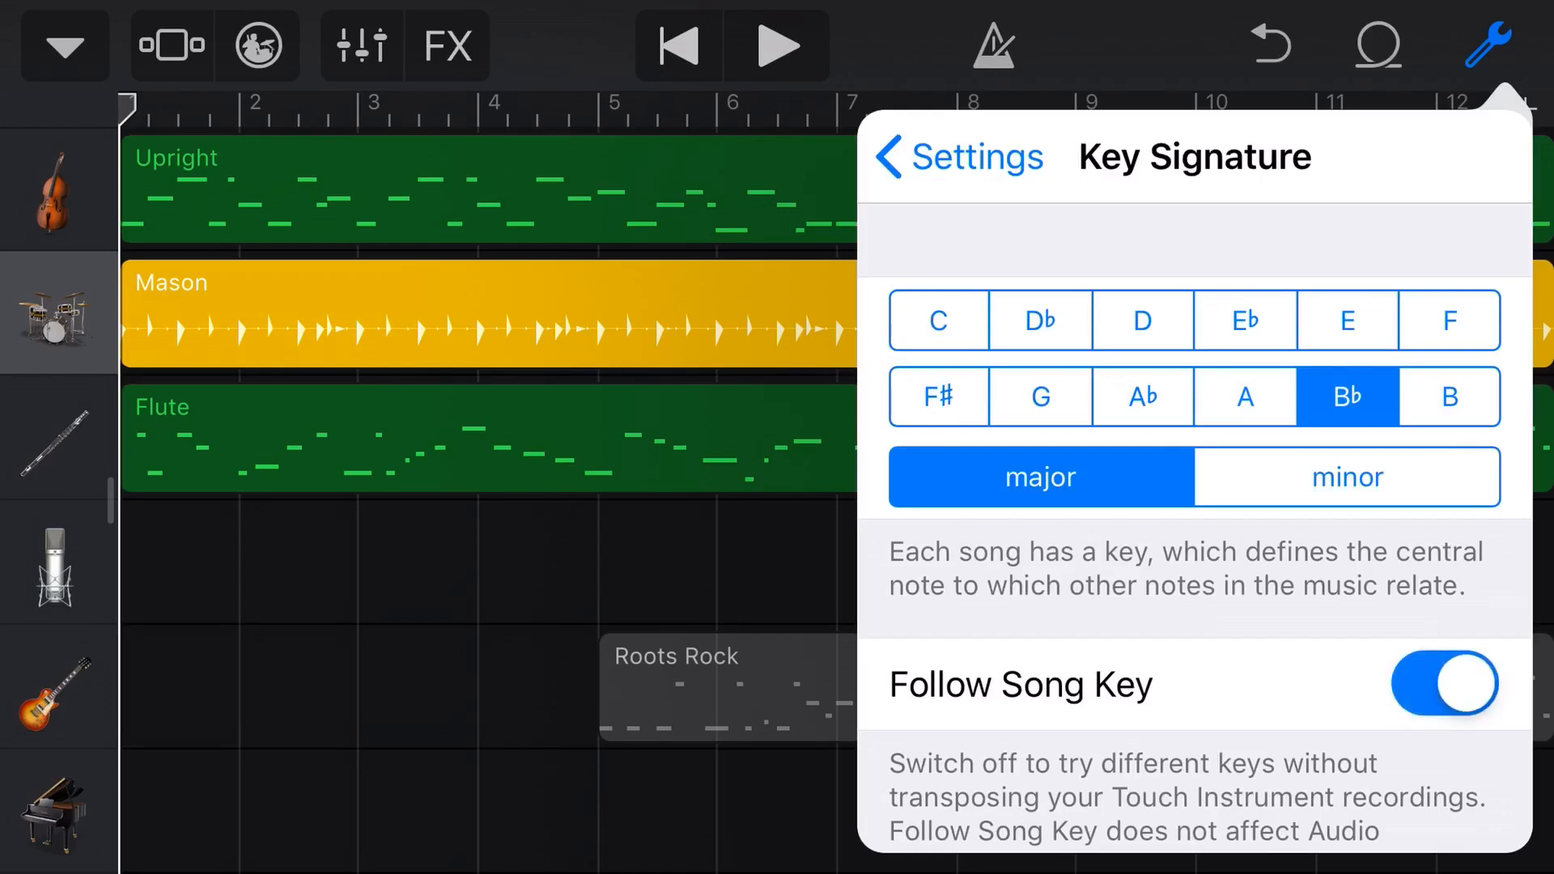
left_click(1442, 683)
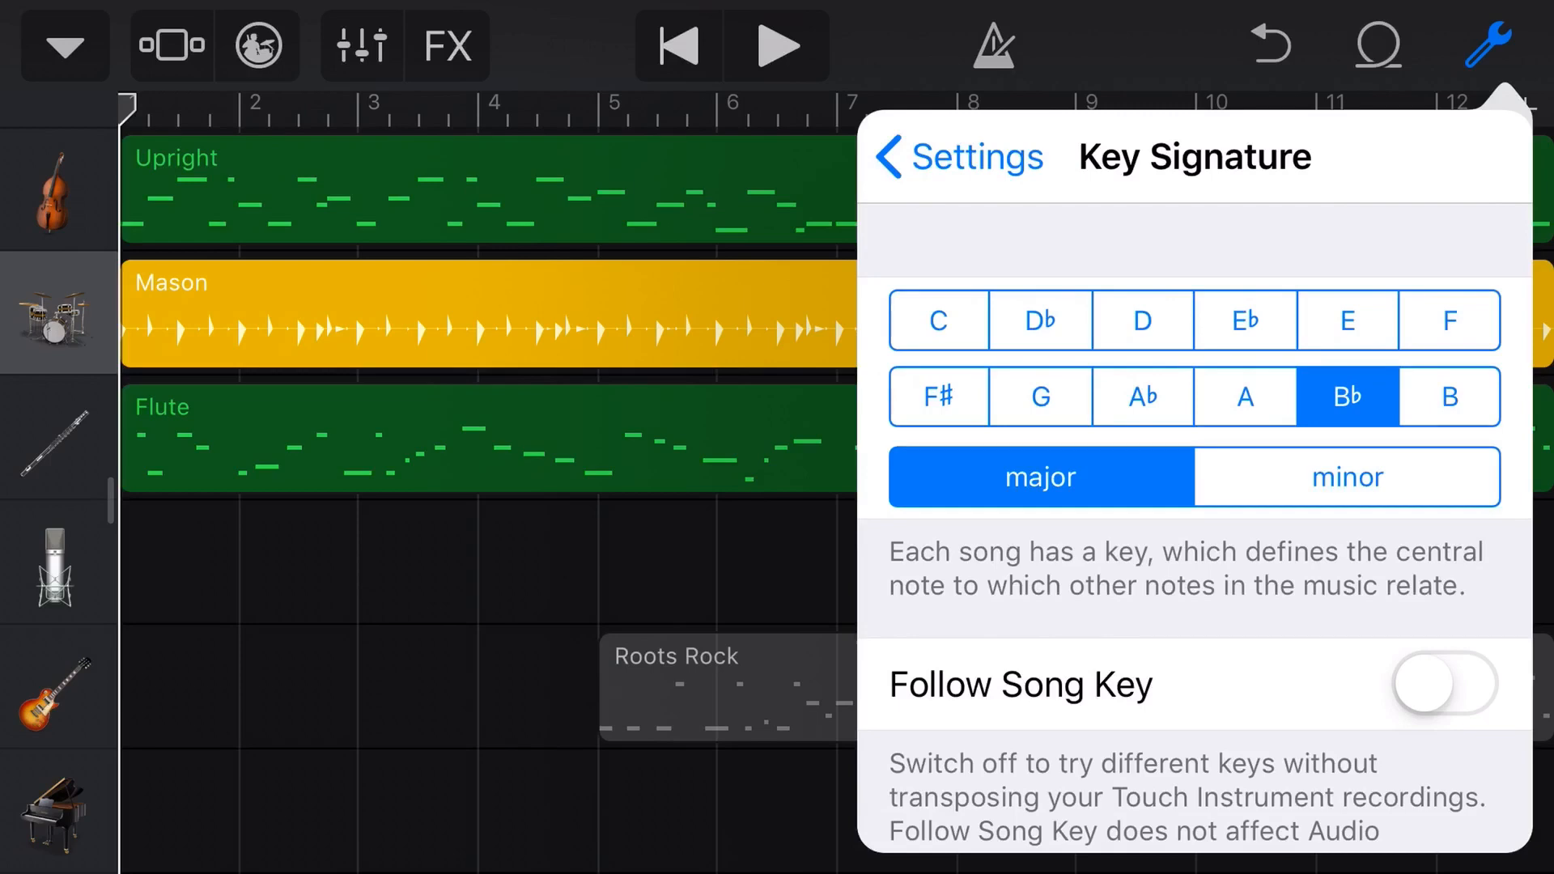
left_click(1443, 683)
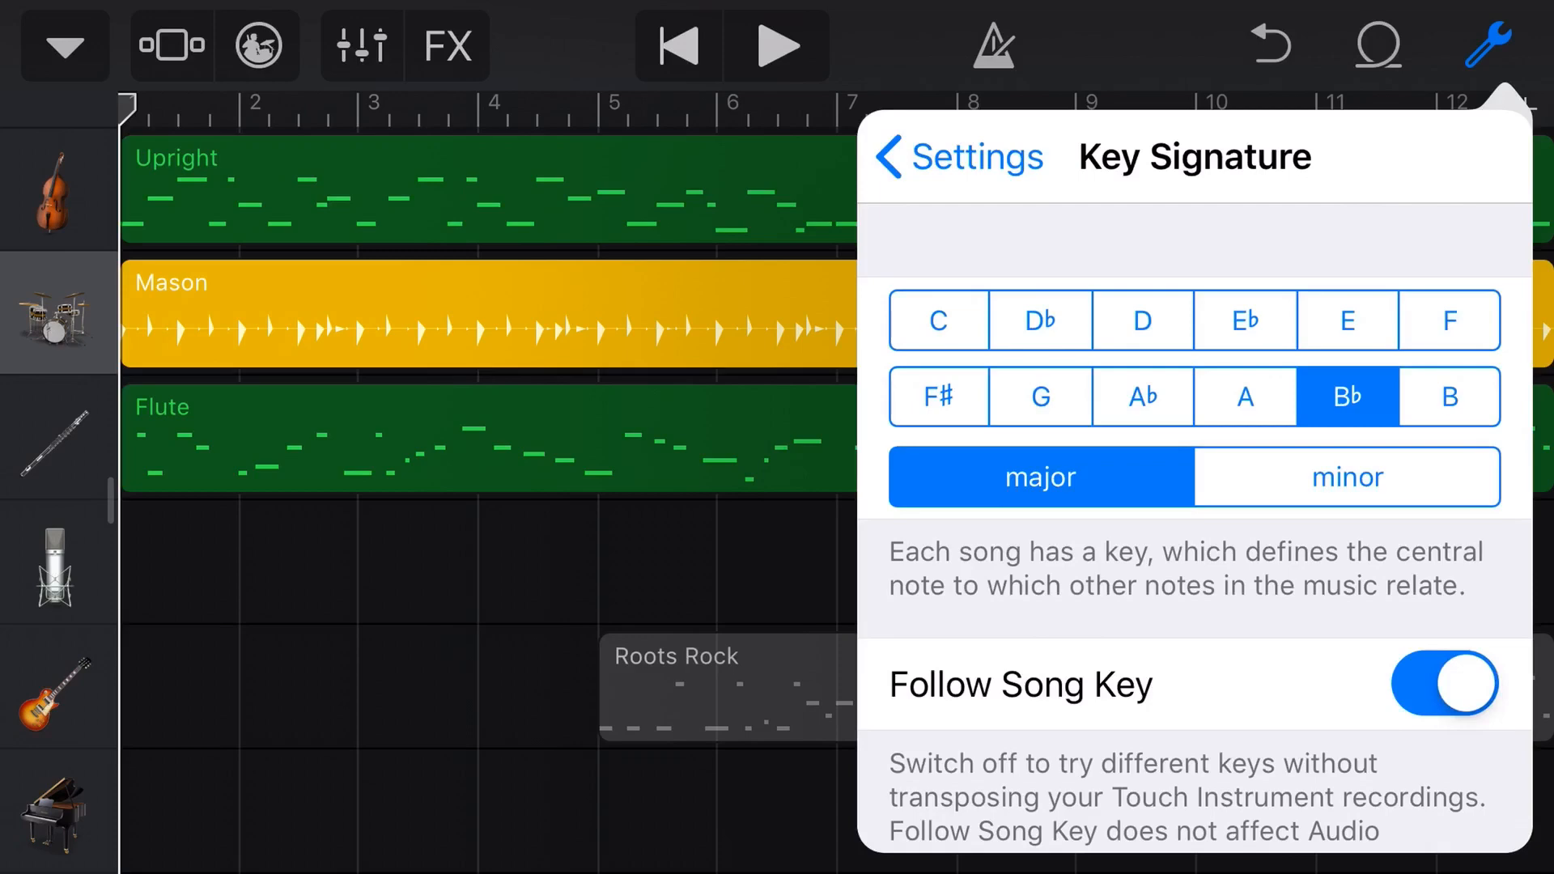
left_click(1141, 321)
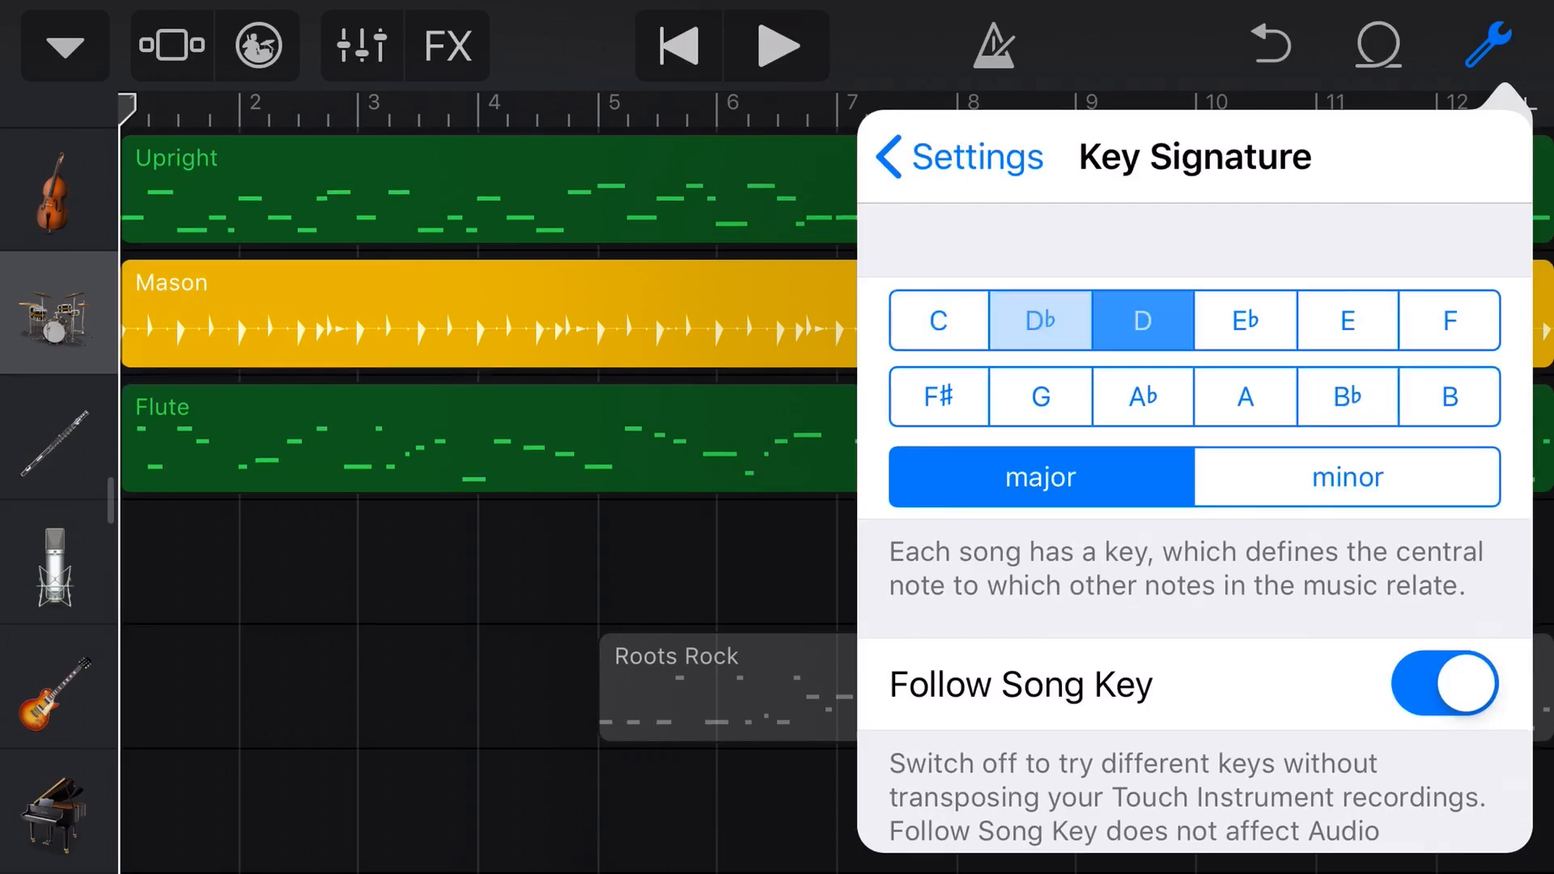
left_click(1345, 397)
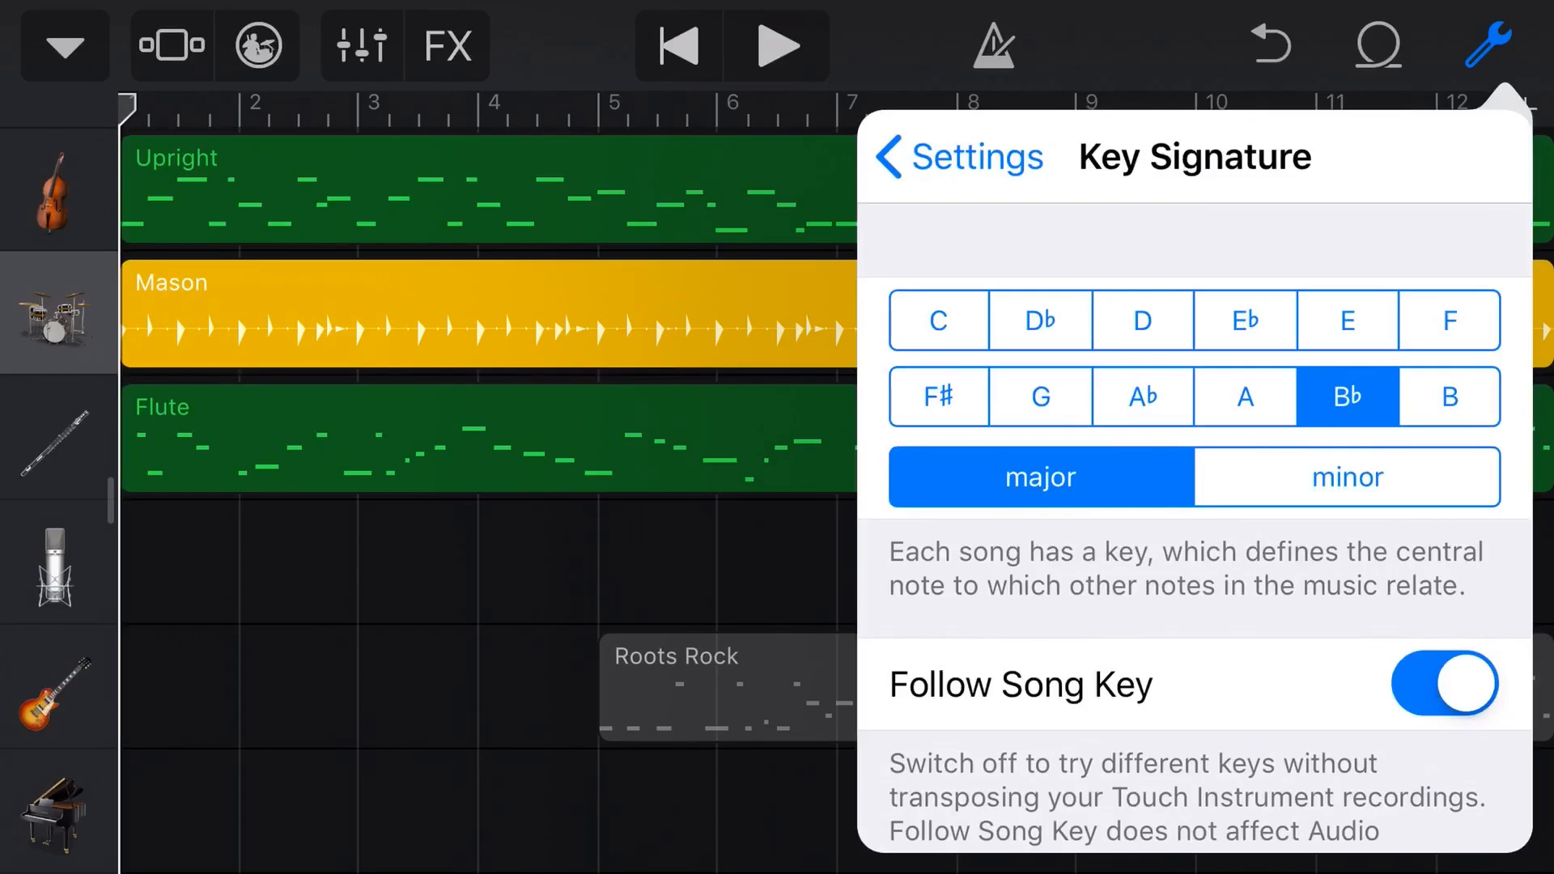
left_click(1347, 321)
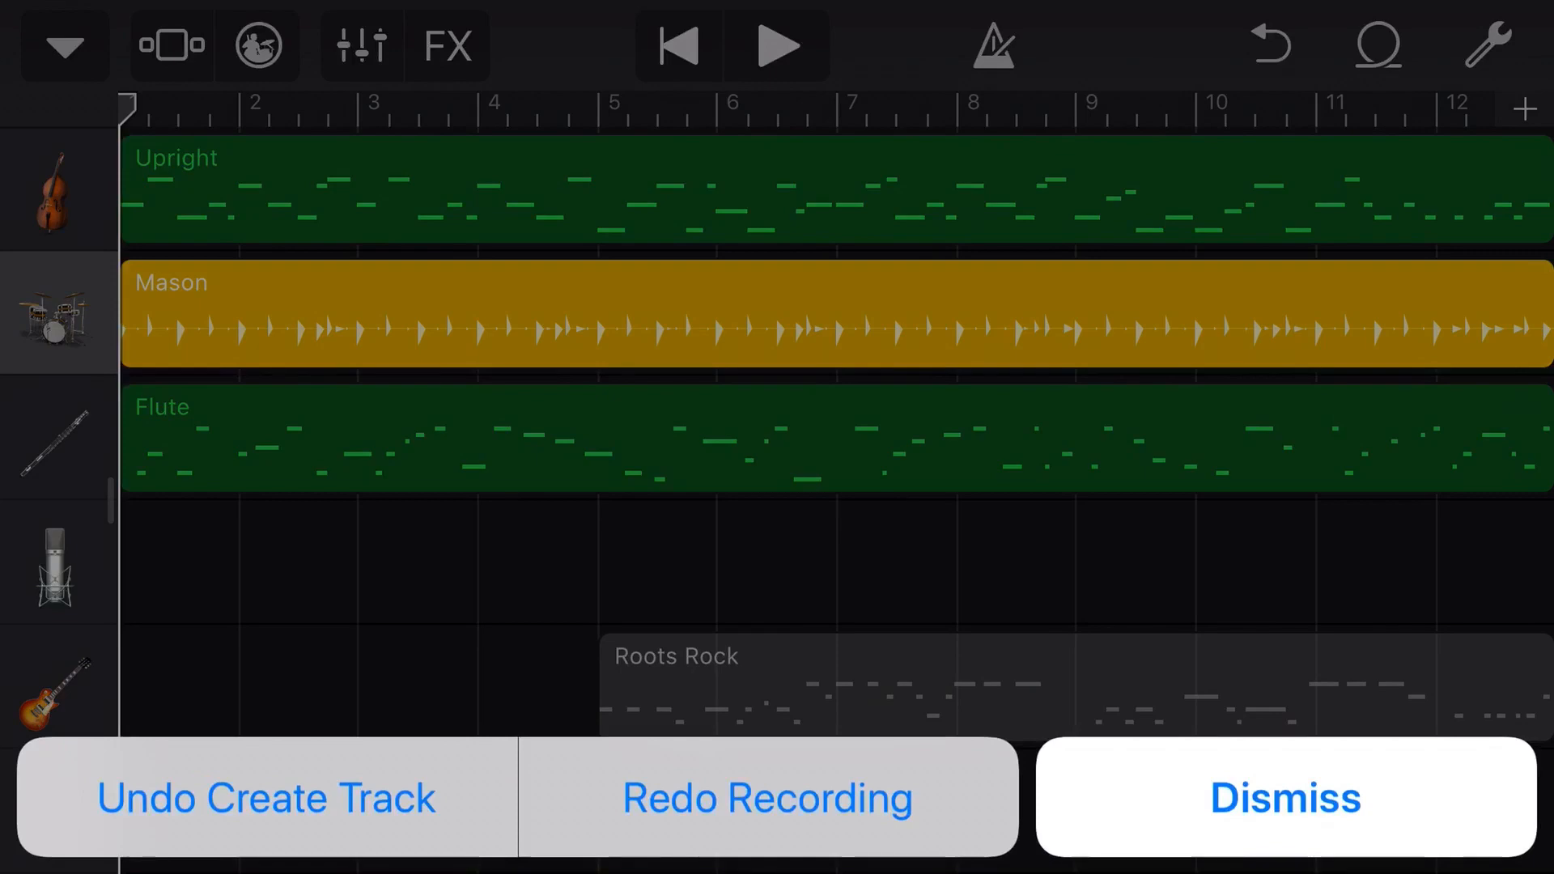
Dismiss the undo and redo choices to return to the tracks view.
left_click(1284, 798)
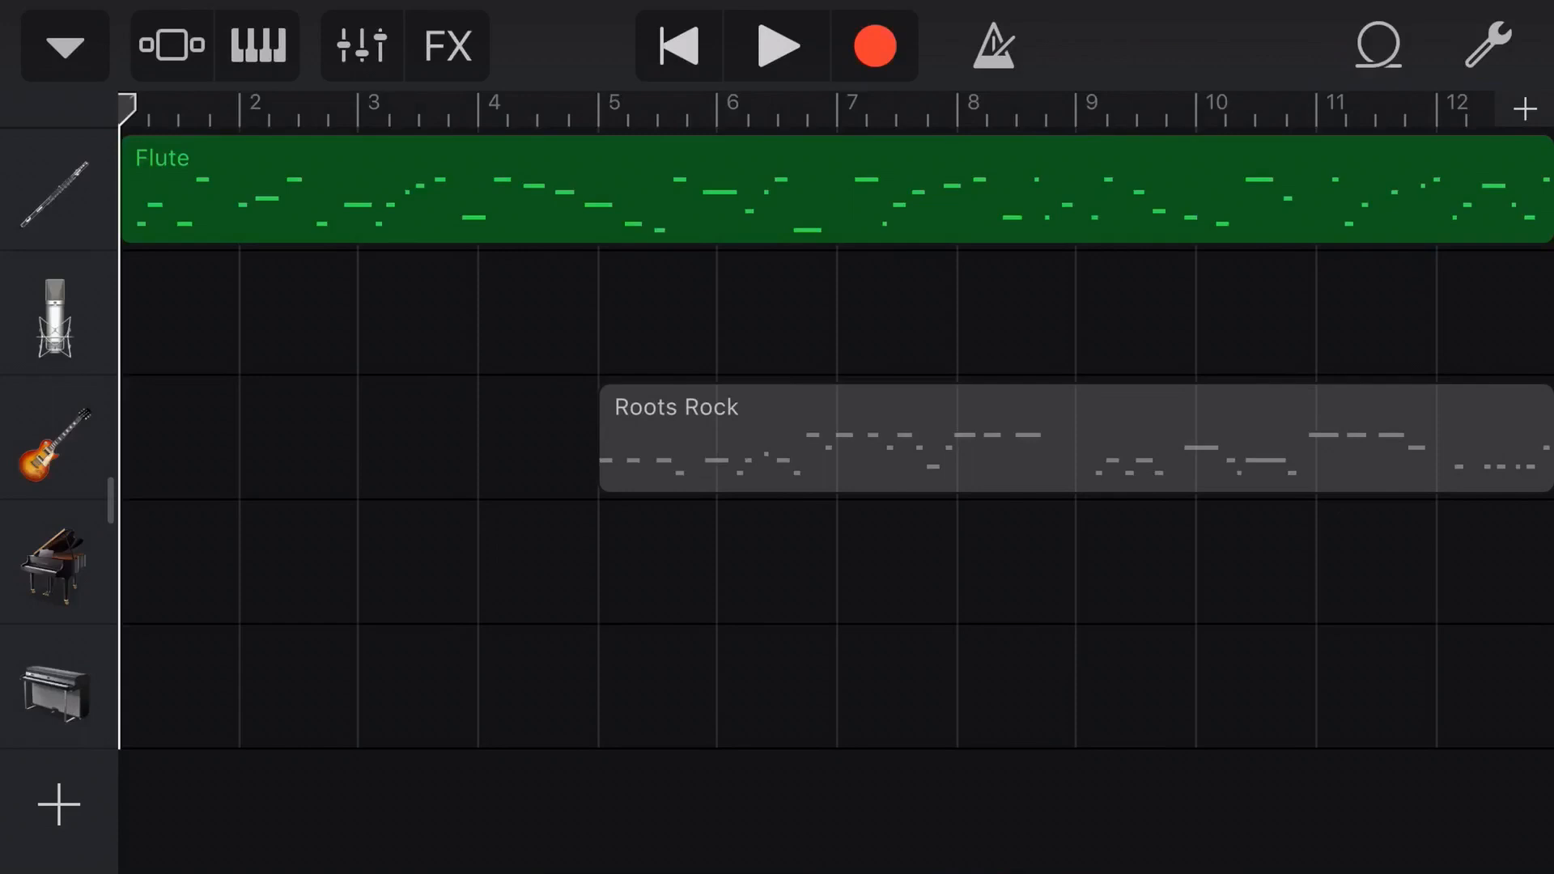
Bring up the Electric Piano Smart Piano with its chord strips.
left_click(58, 686)
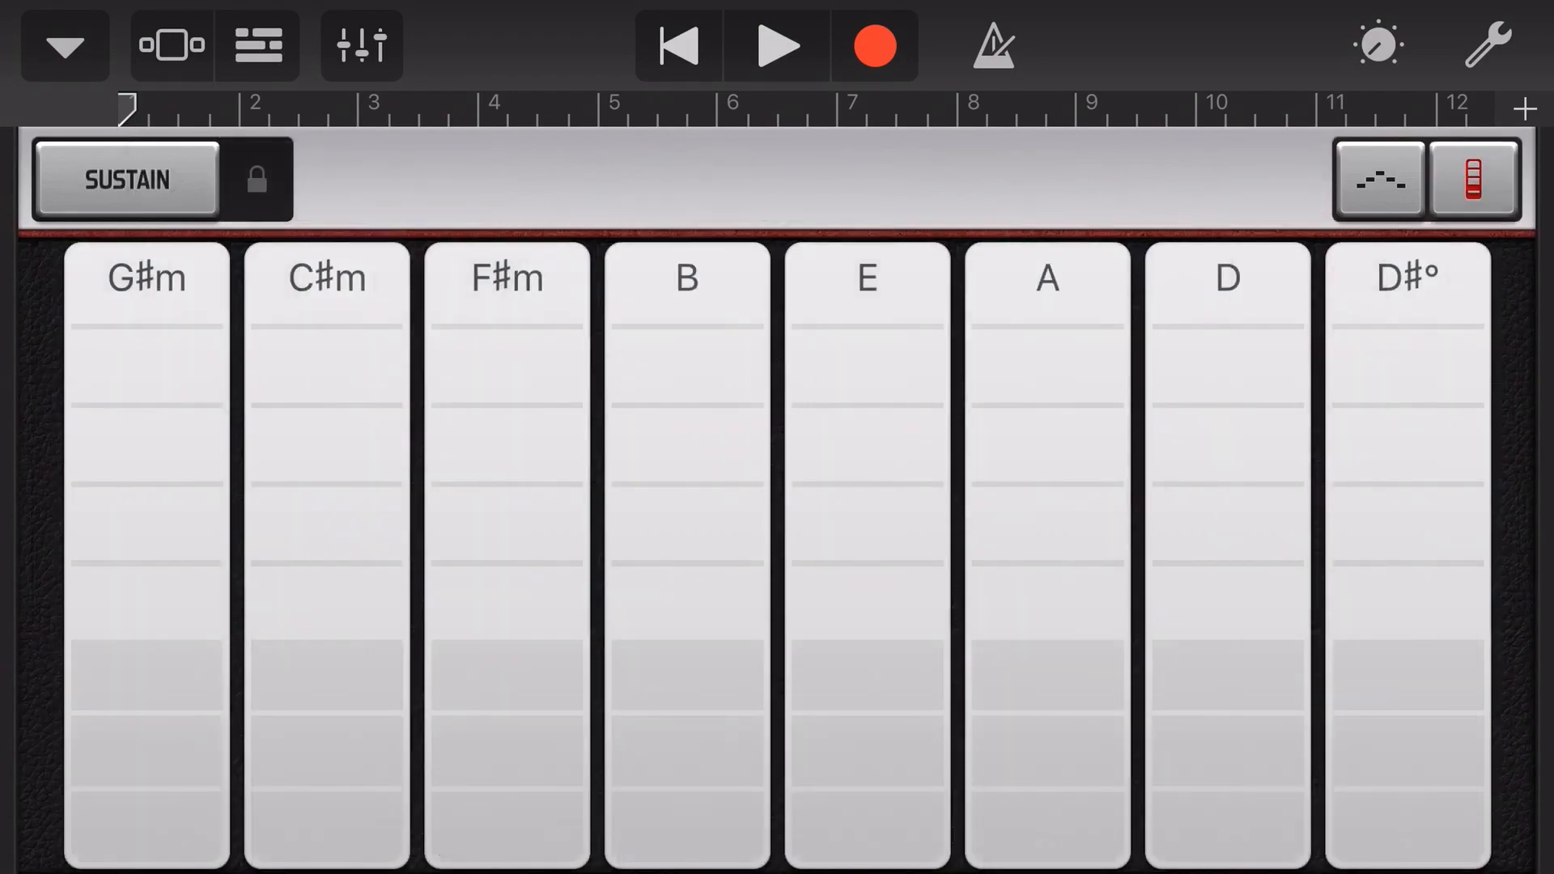
left_click(1488, 45)
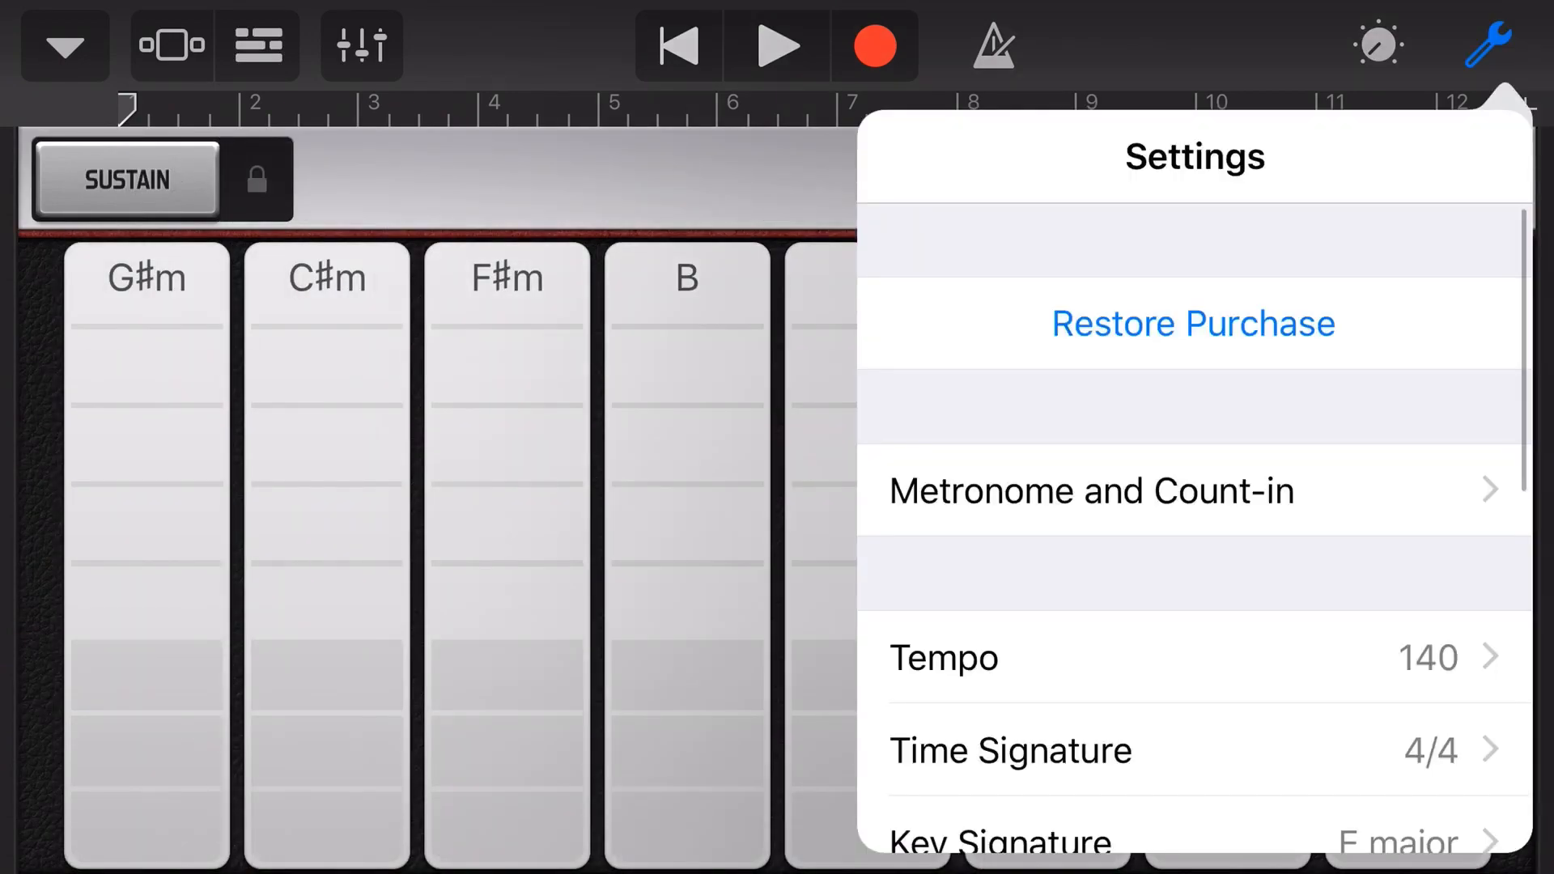
left_click(1489, 46)
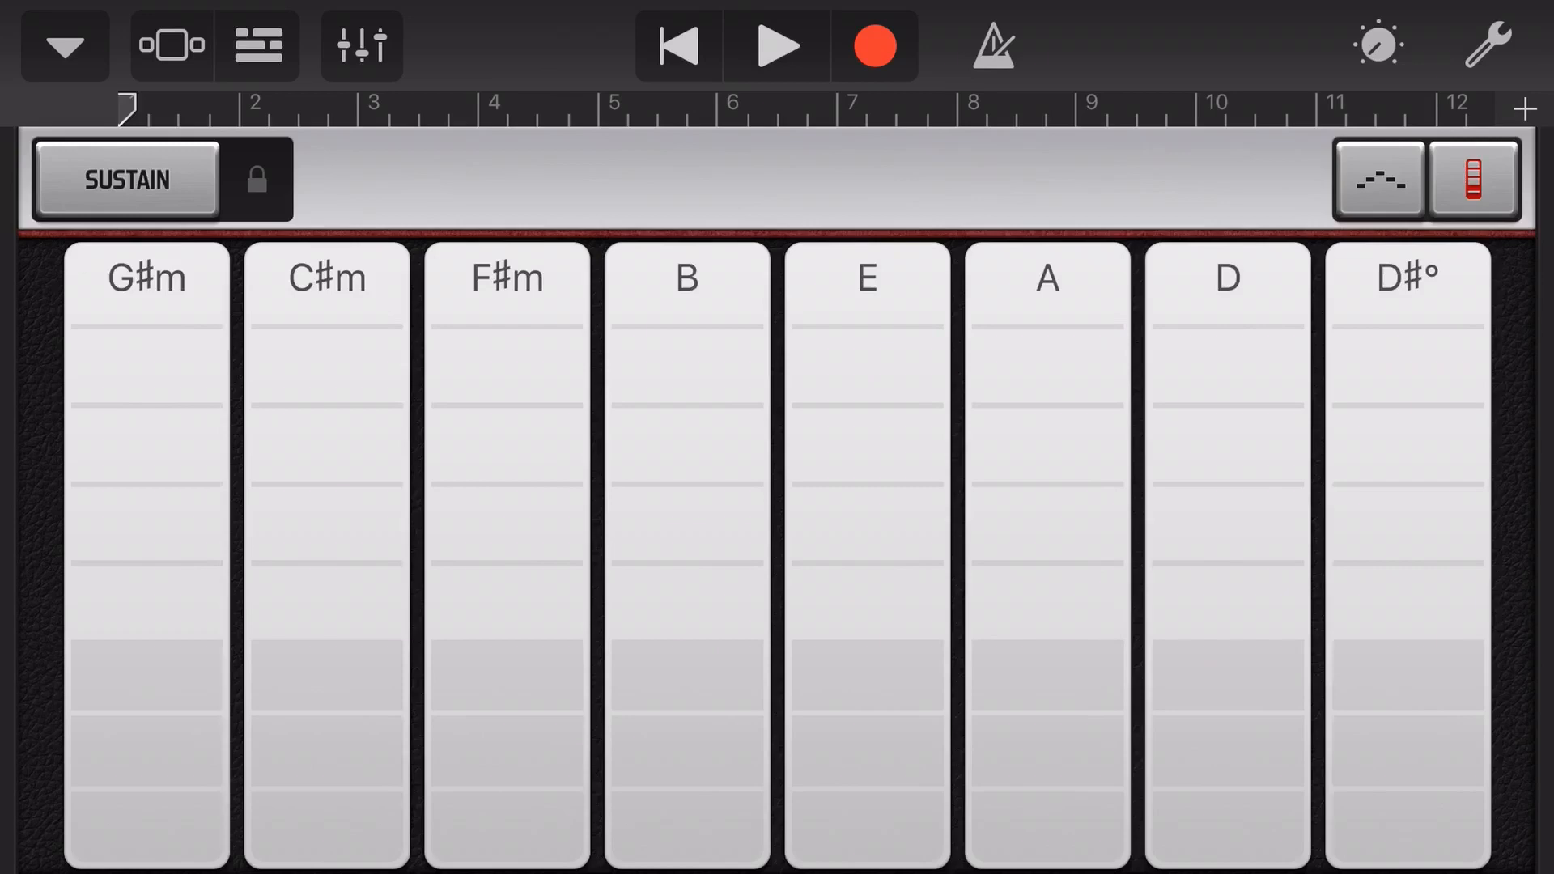
left_click(865, 367)
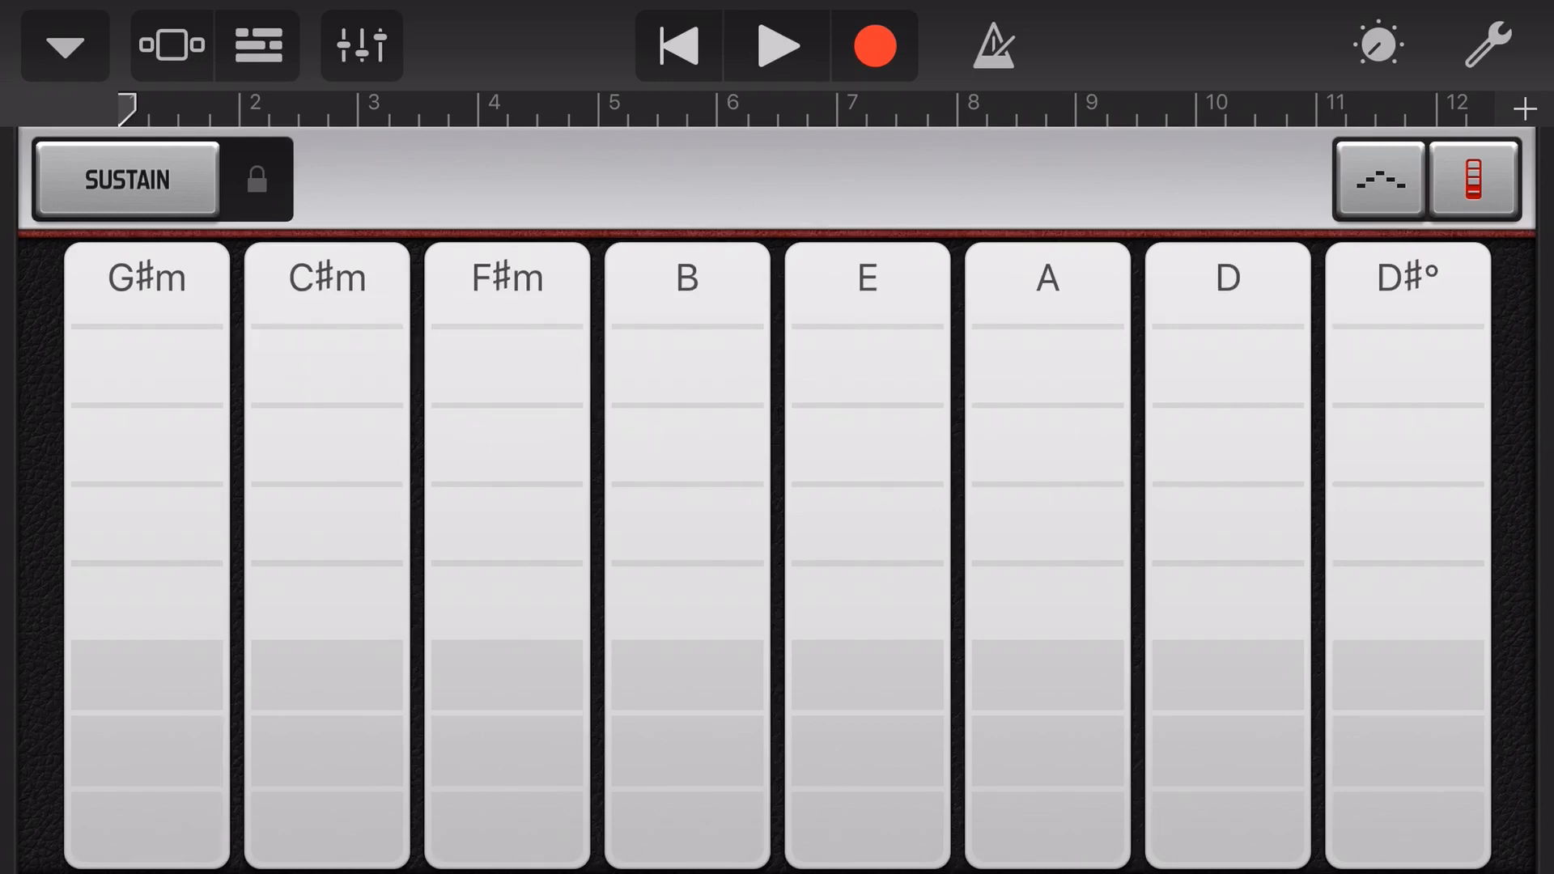
Shift the chord strips to B♭-major chords via the key setting, then switch to the full keyboard.
left_click(1487, 45)
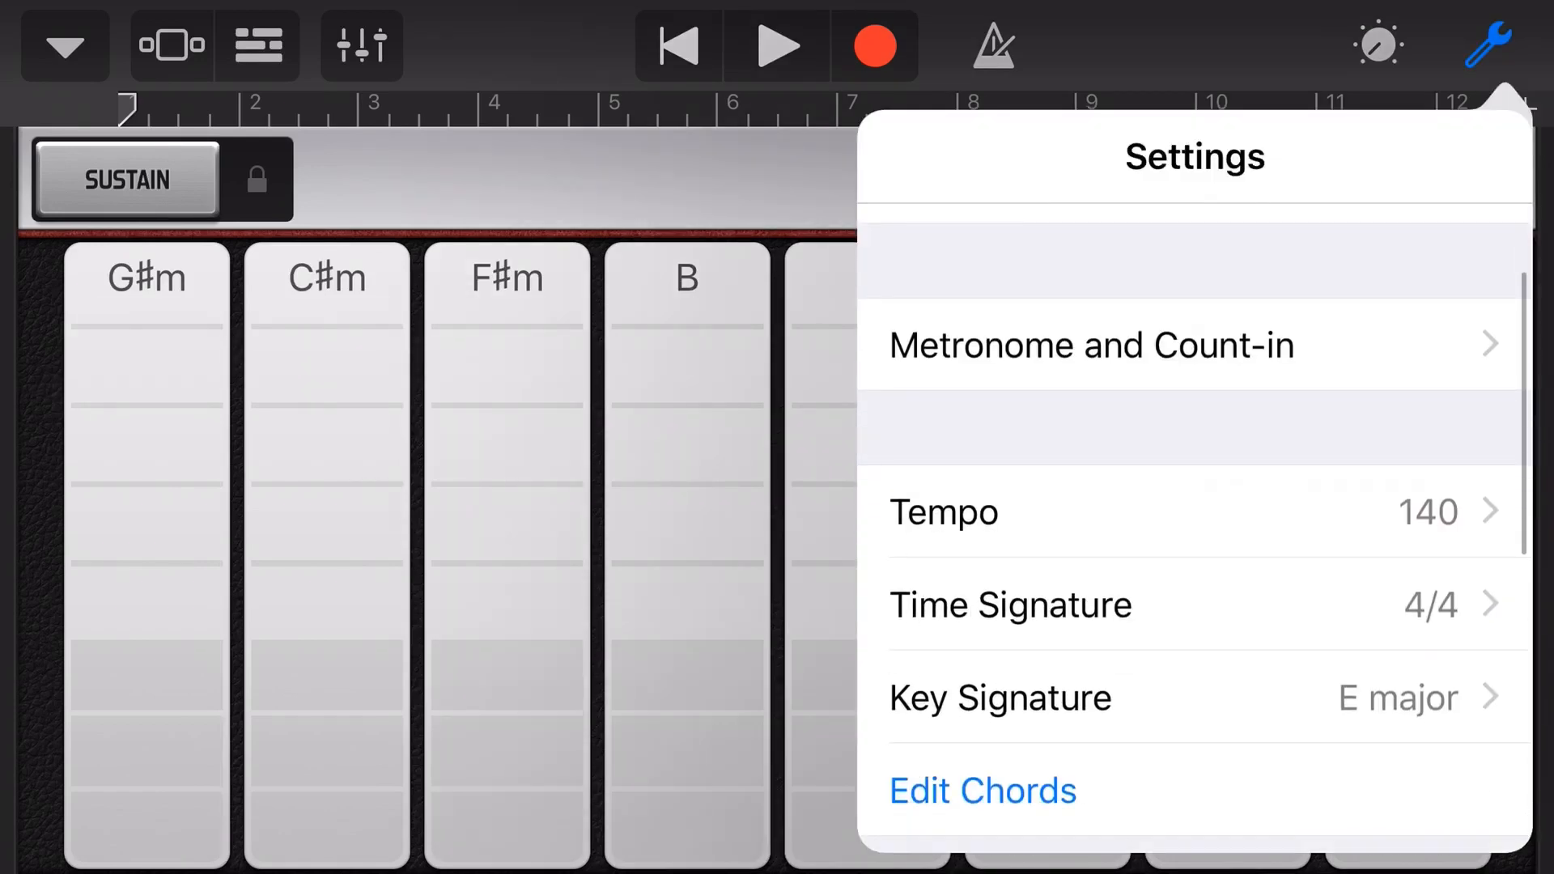
left_click(1001, 698)
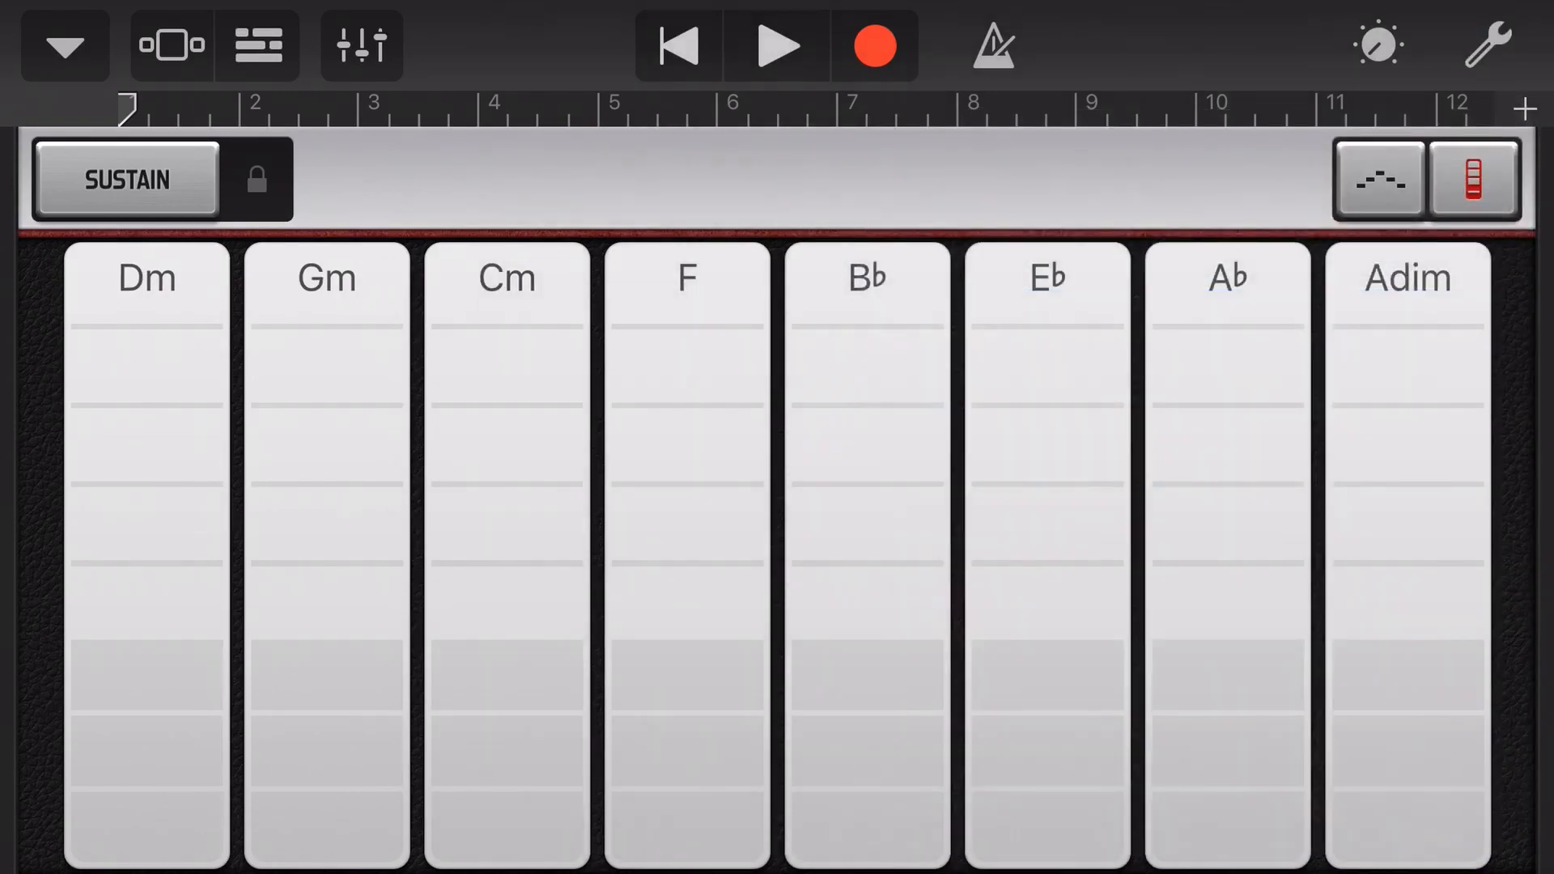
left_click(1045, 368)
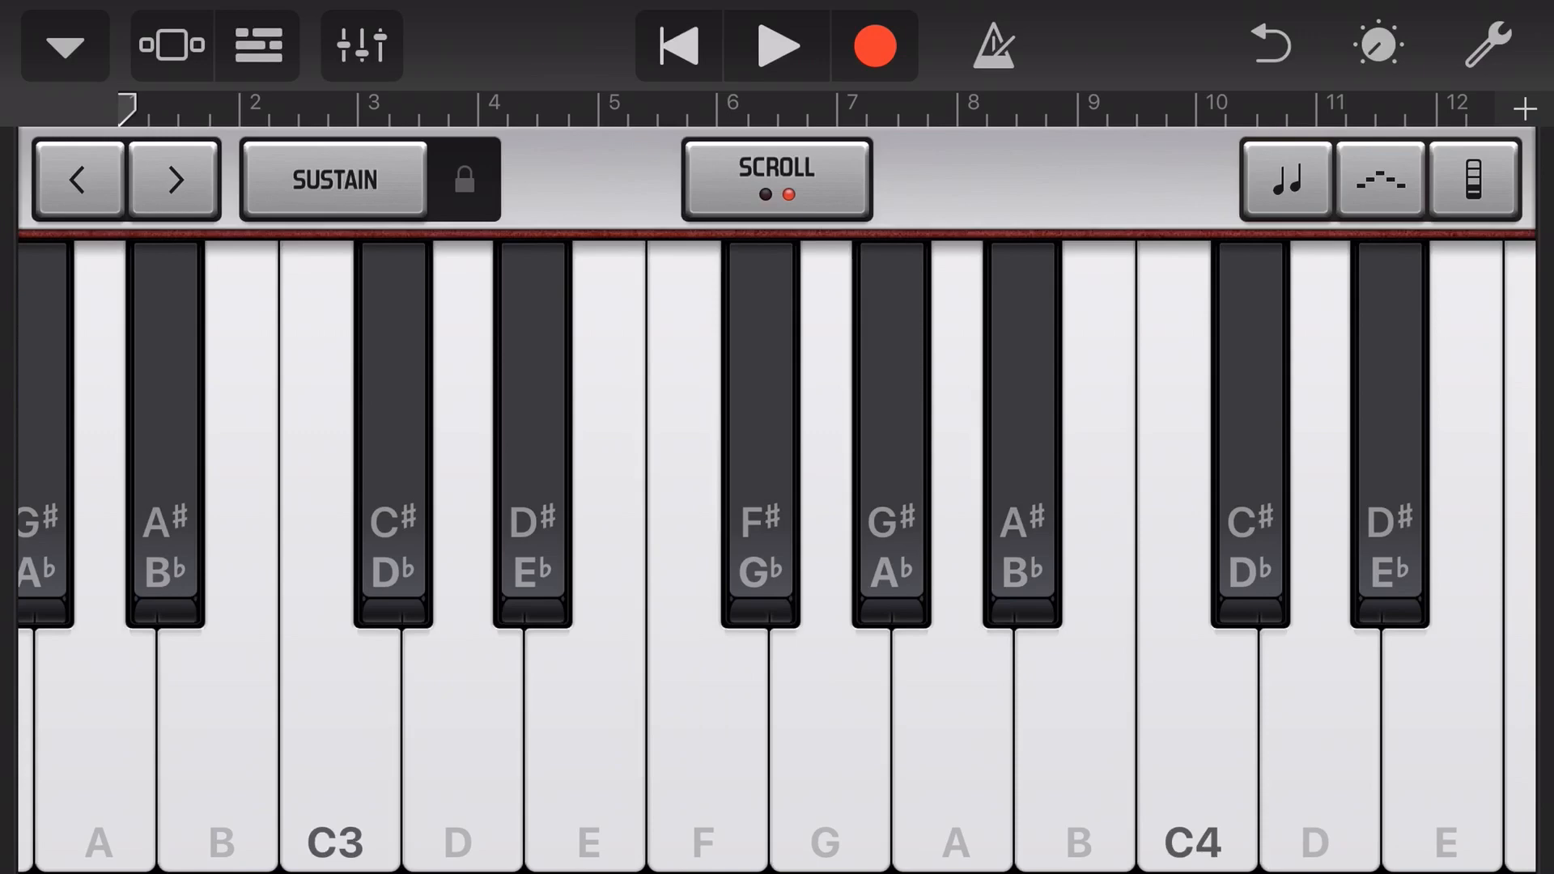
Confirm the B♭ major key signature, then start recording an electric piano part on the keyboard.
left_click(1490, 45)
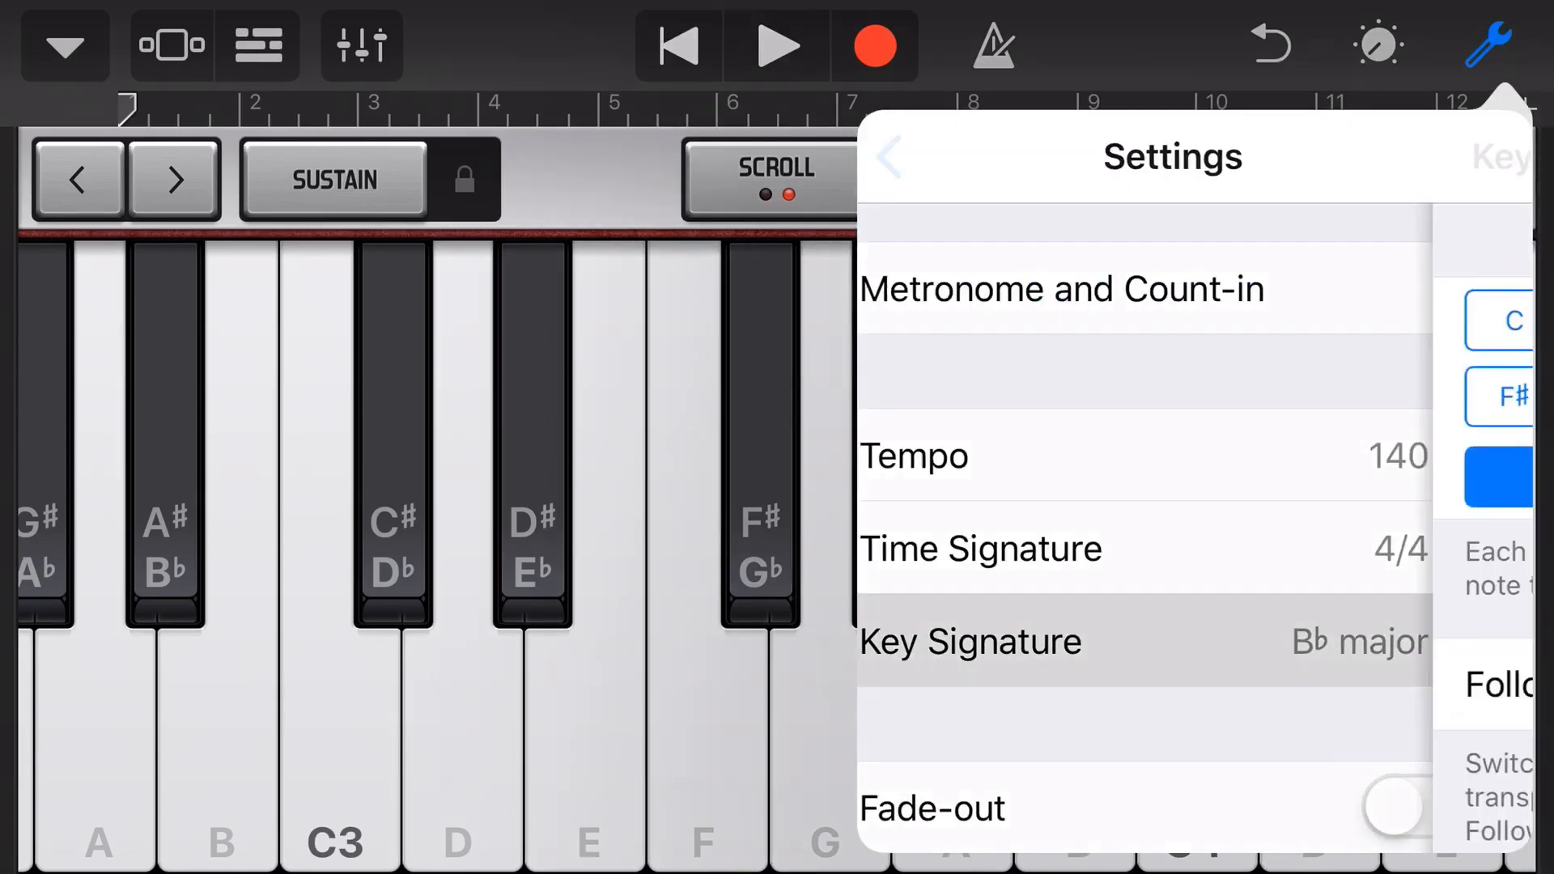
left_click(971, 641)
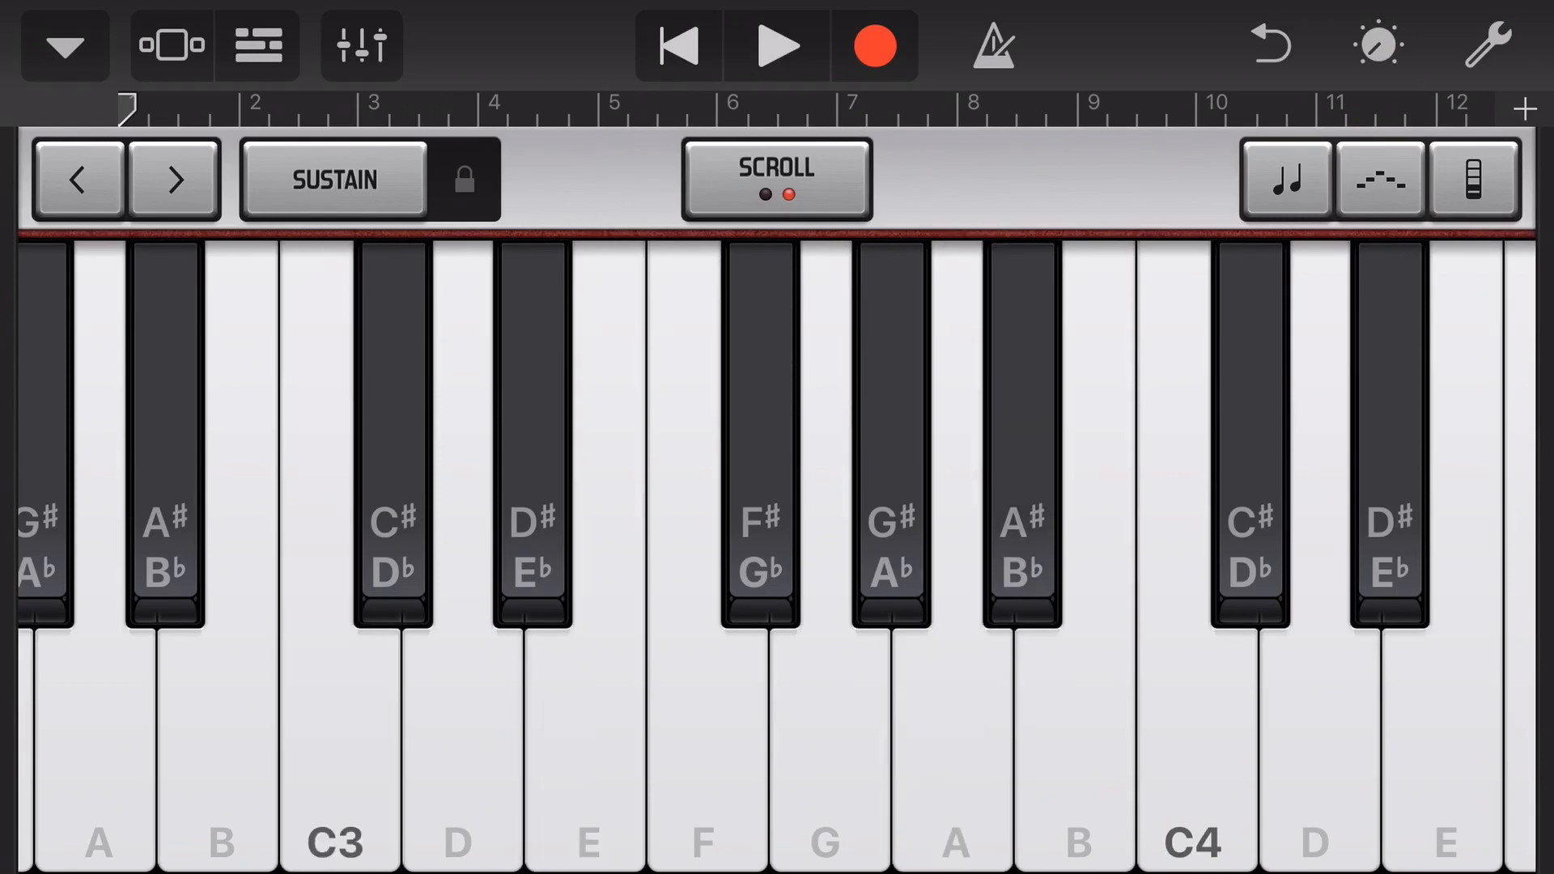
left_click(775, 45)
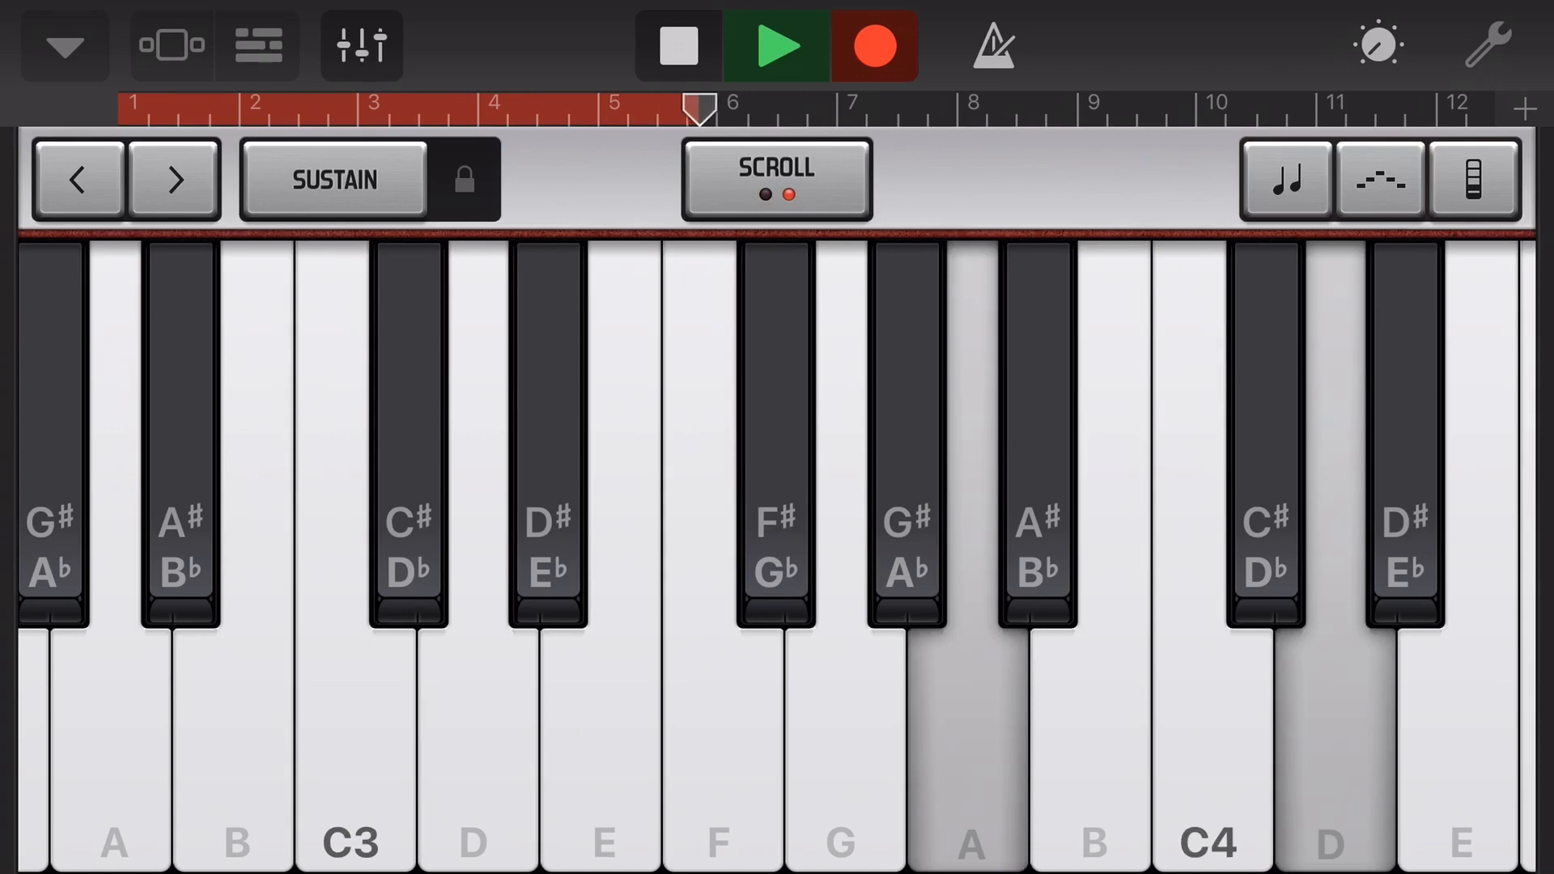
Stop recording so a new Electric Piano region appears in the tracks view.
left_click(350, 743)
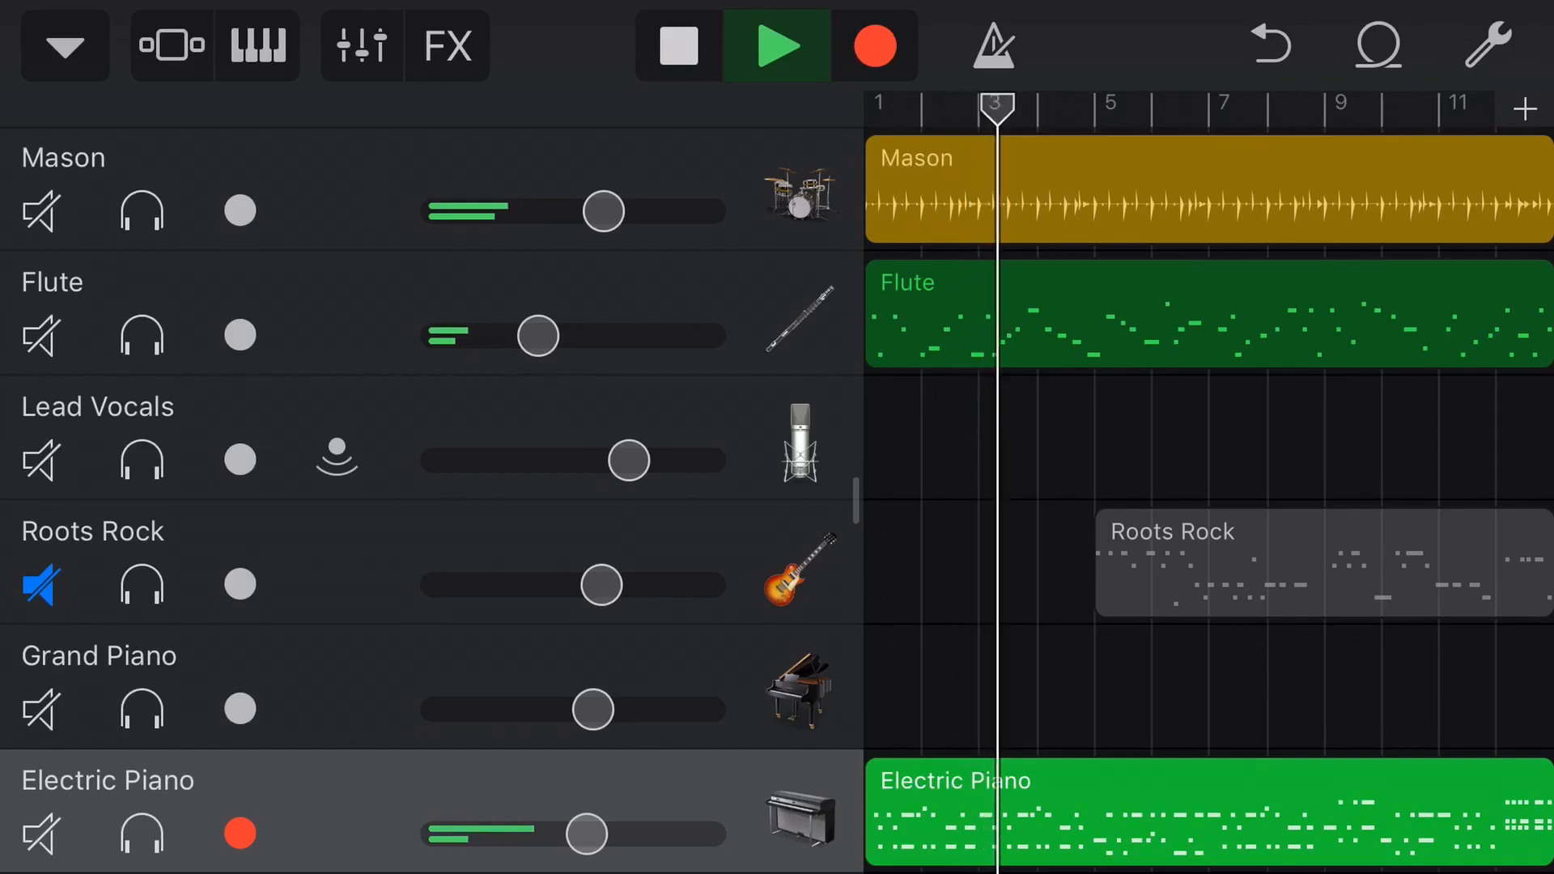
Replay the new Electric Piano take from the start, then stop playback.
left_click(676, 45)
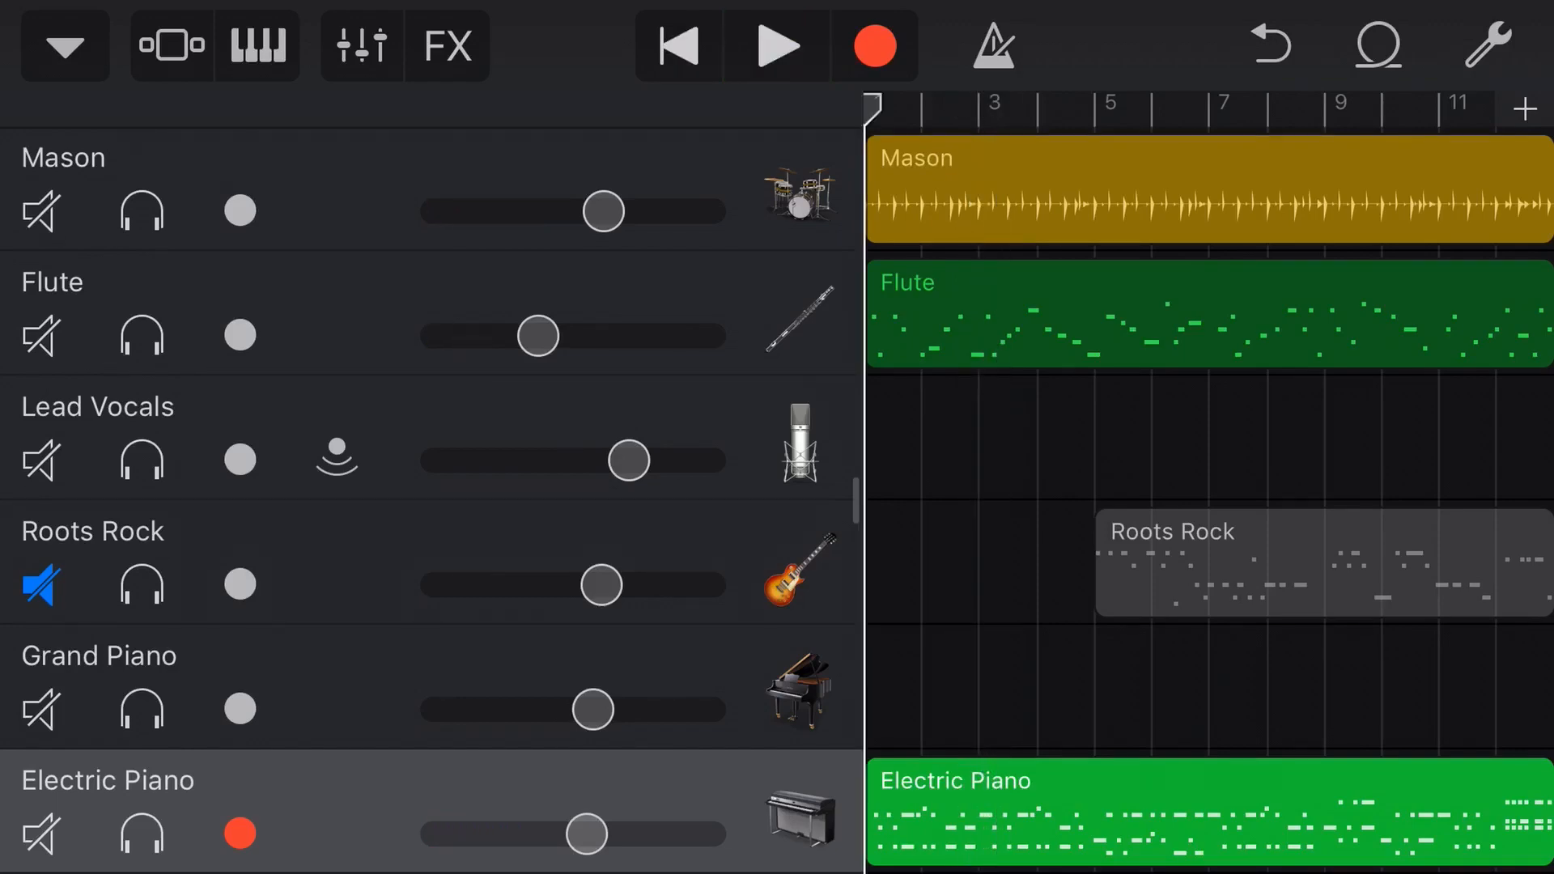
left_click(1487, 46)
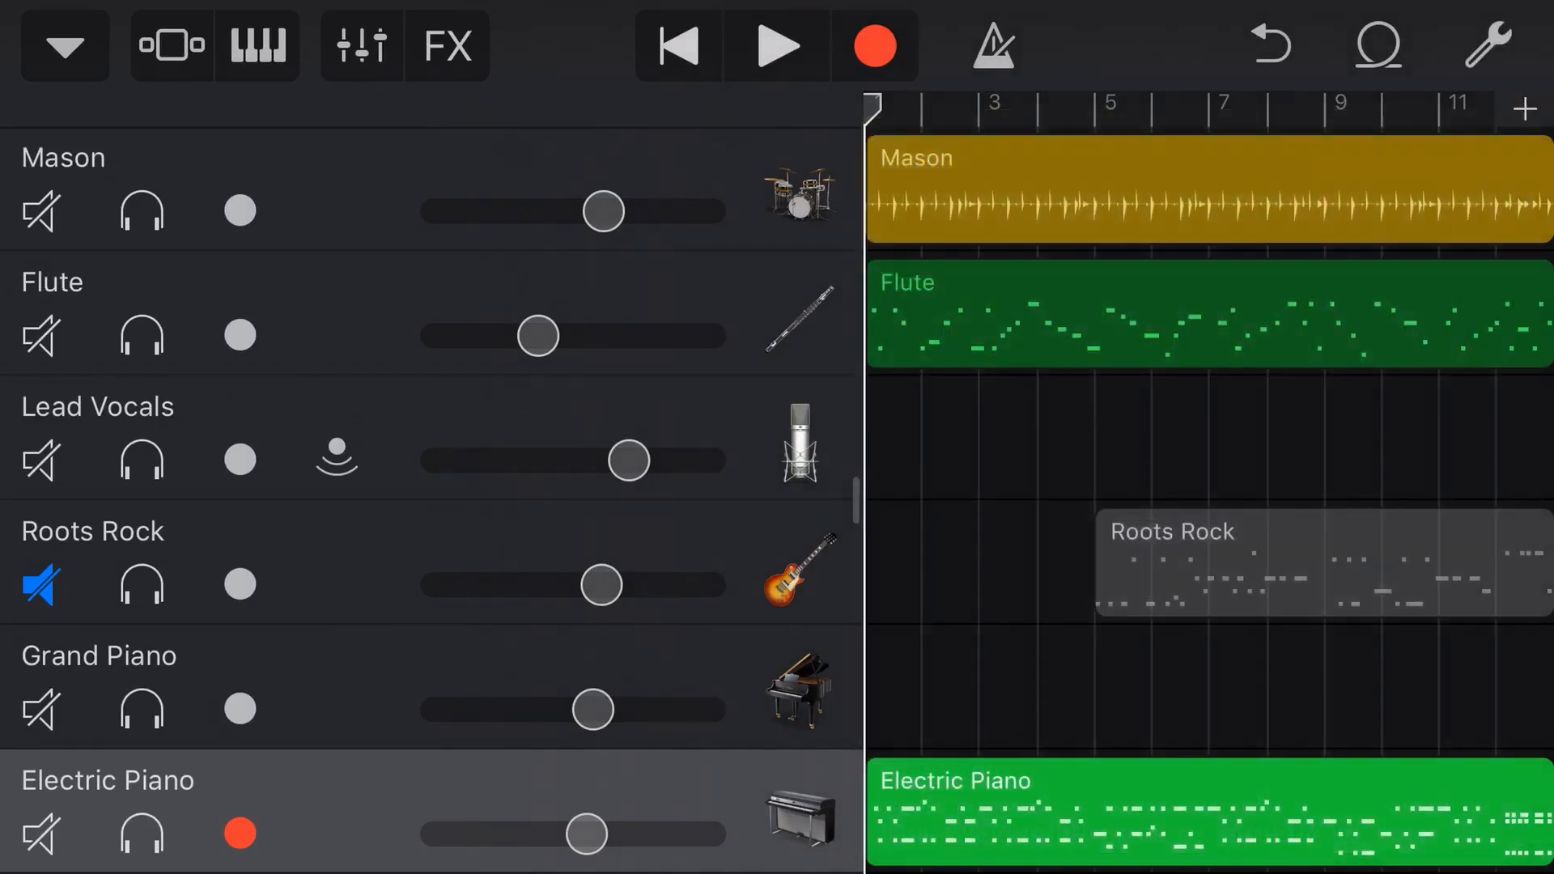
left_click(777, 45)
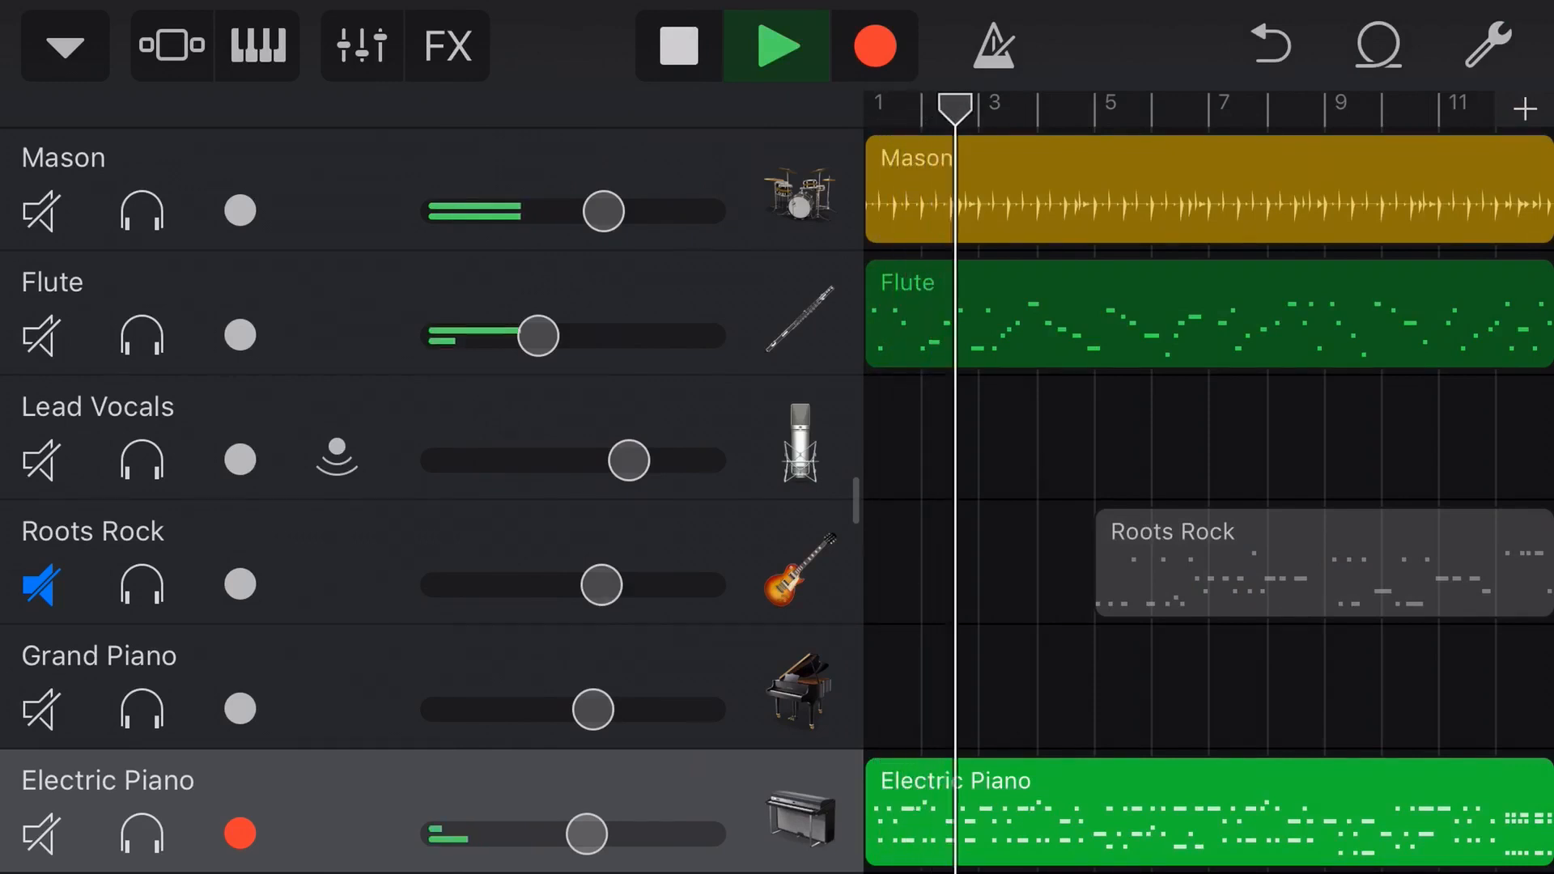
left_click(677, 46)
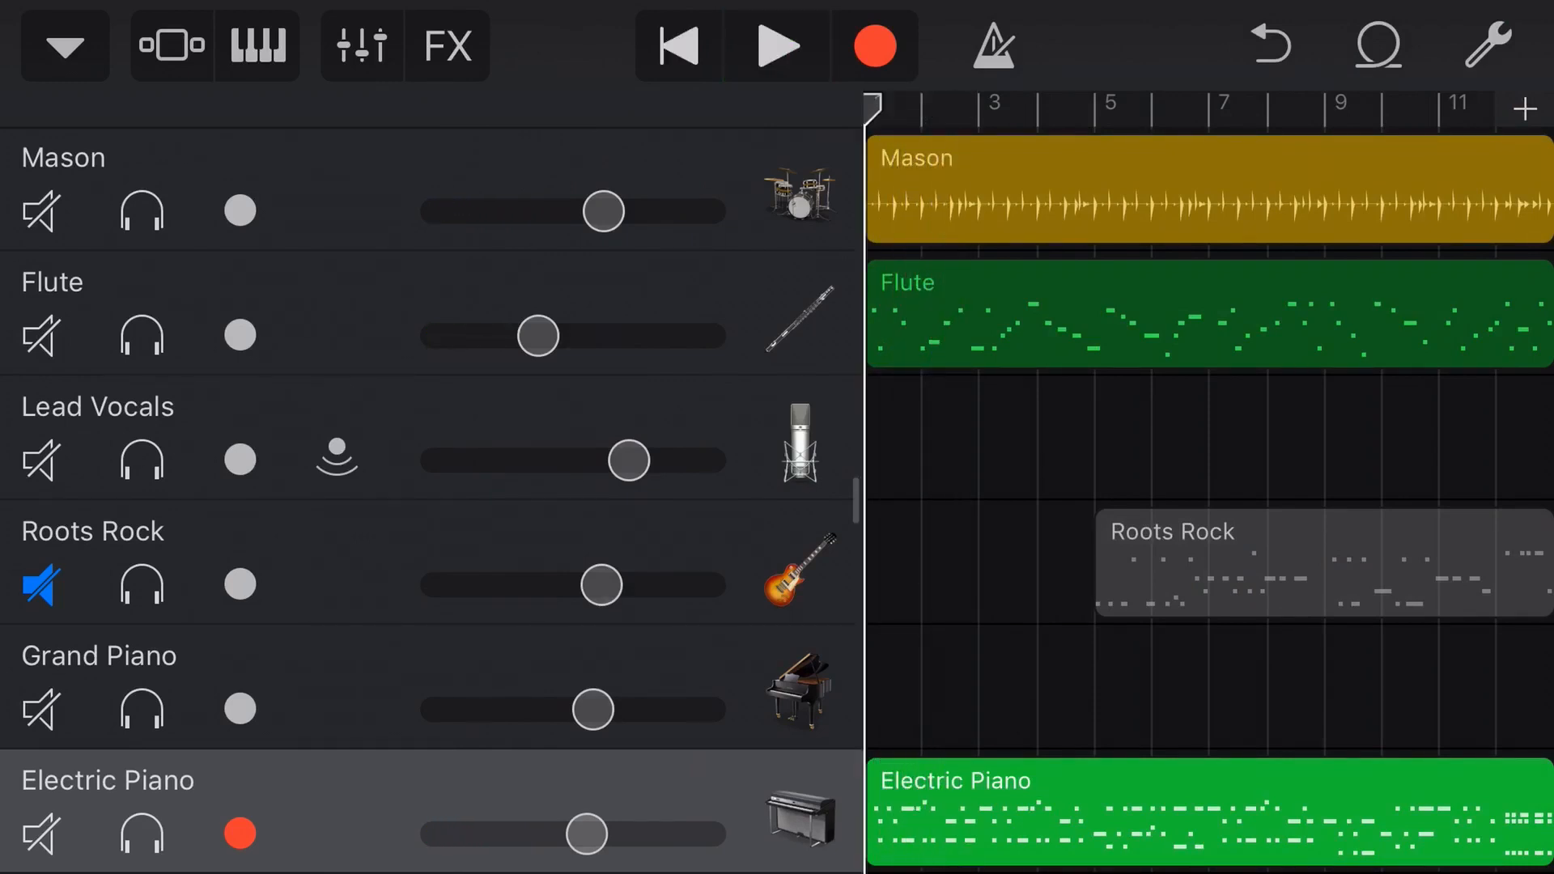
scroll("down", 3)
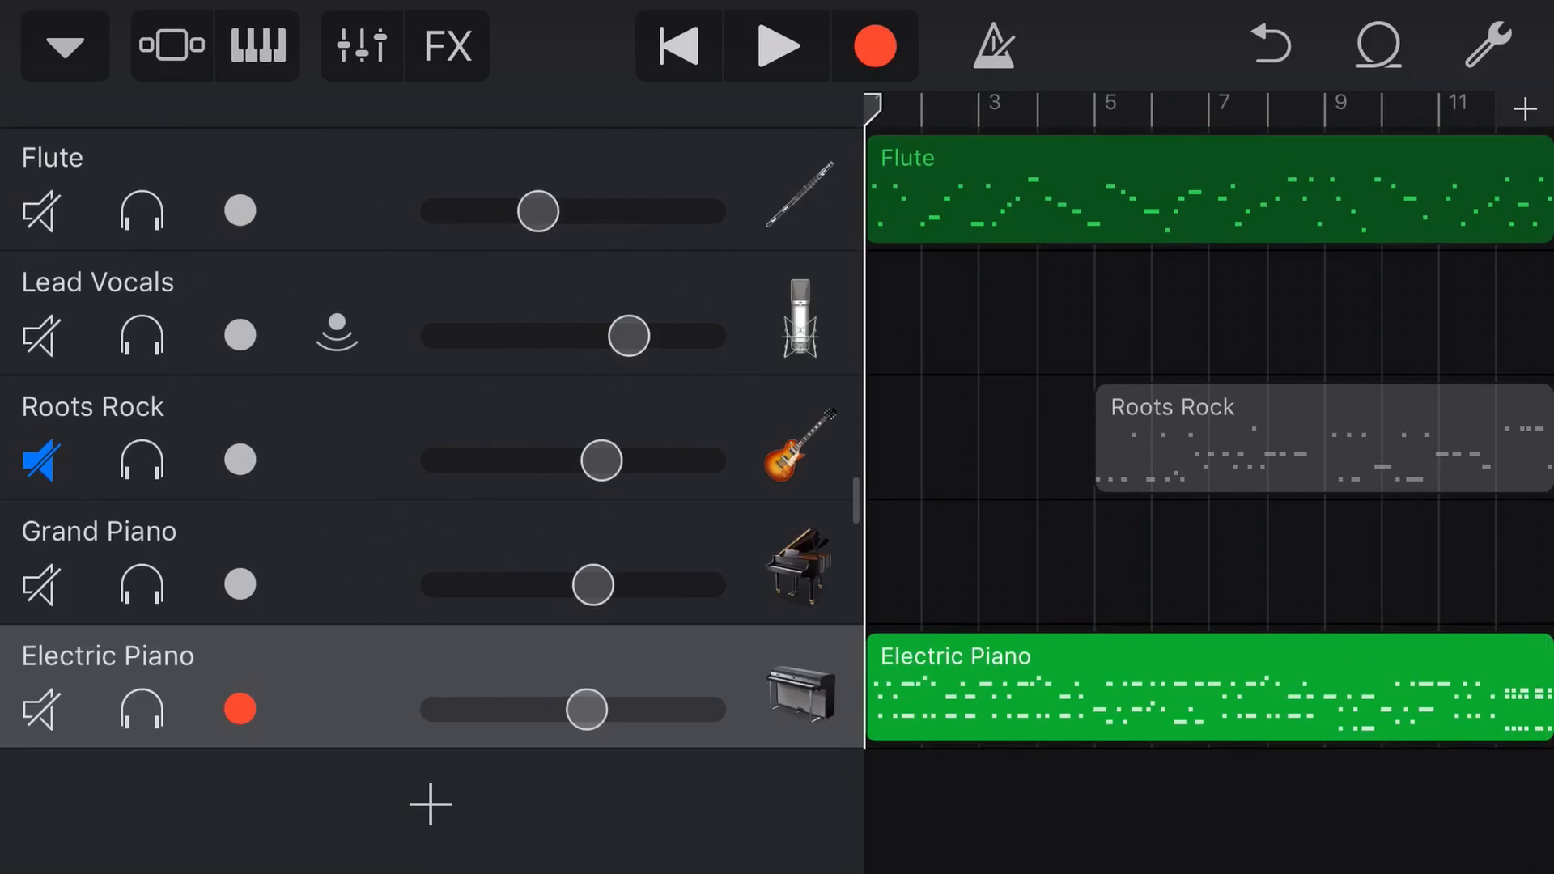
Check the region's Transposition Octaves/Semitones settings, close them, and start playback from the beginning.
left_click(1190, 690)
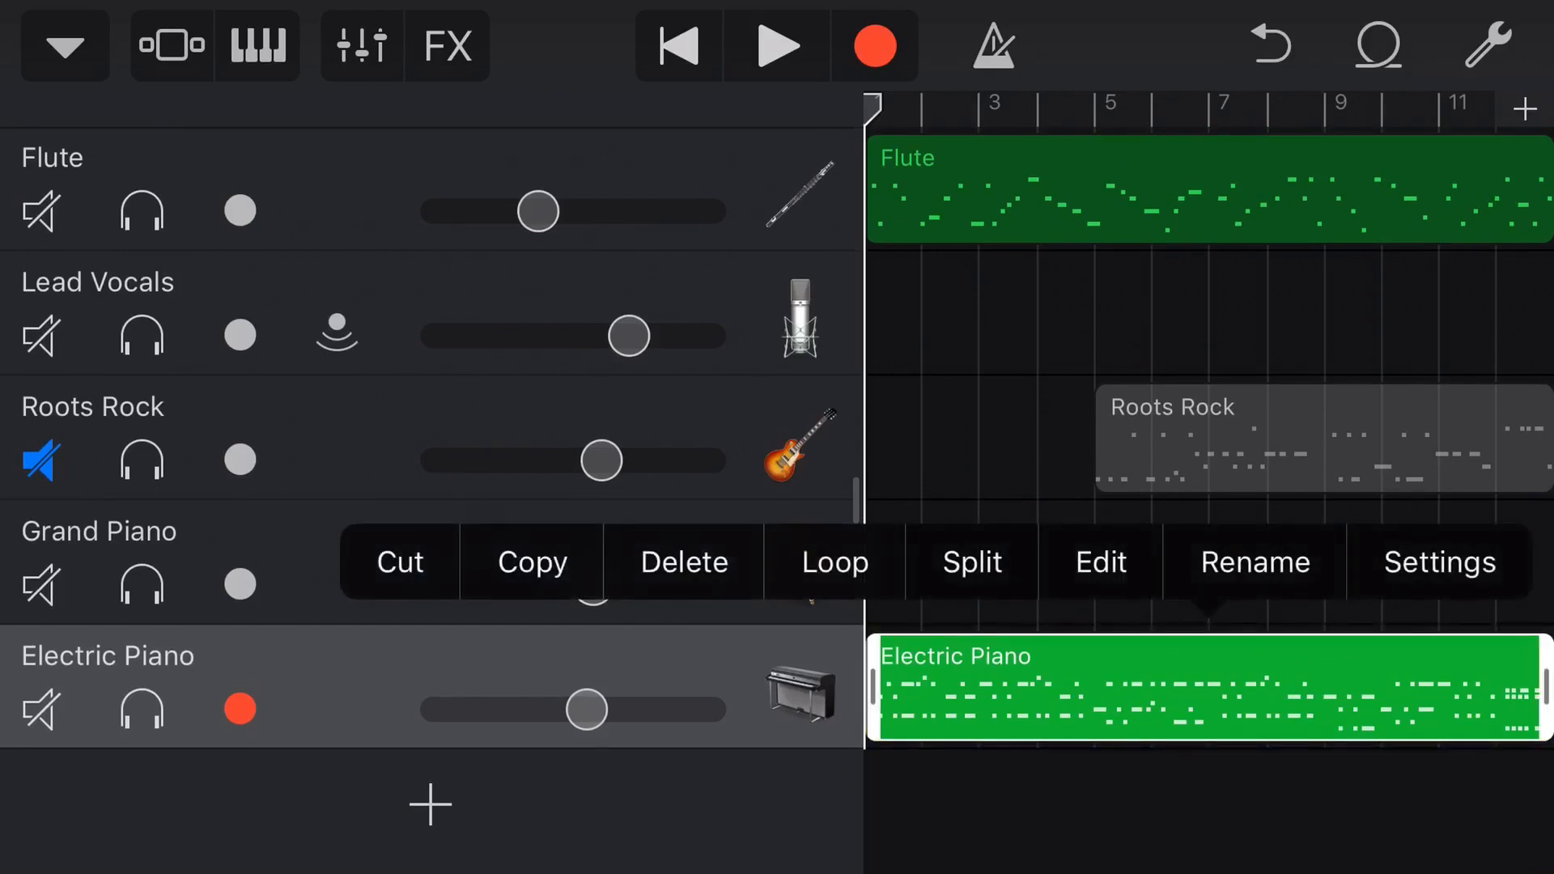
left_click(1437, 562)
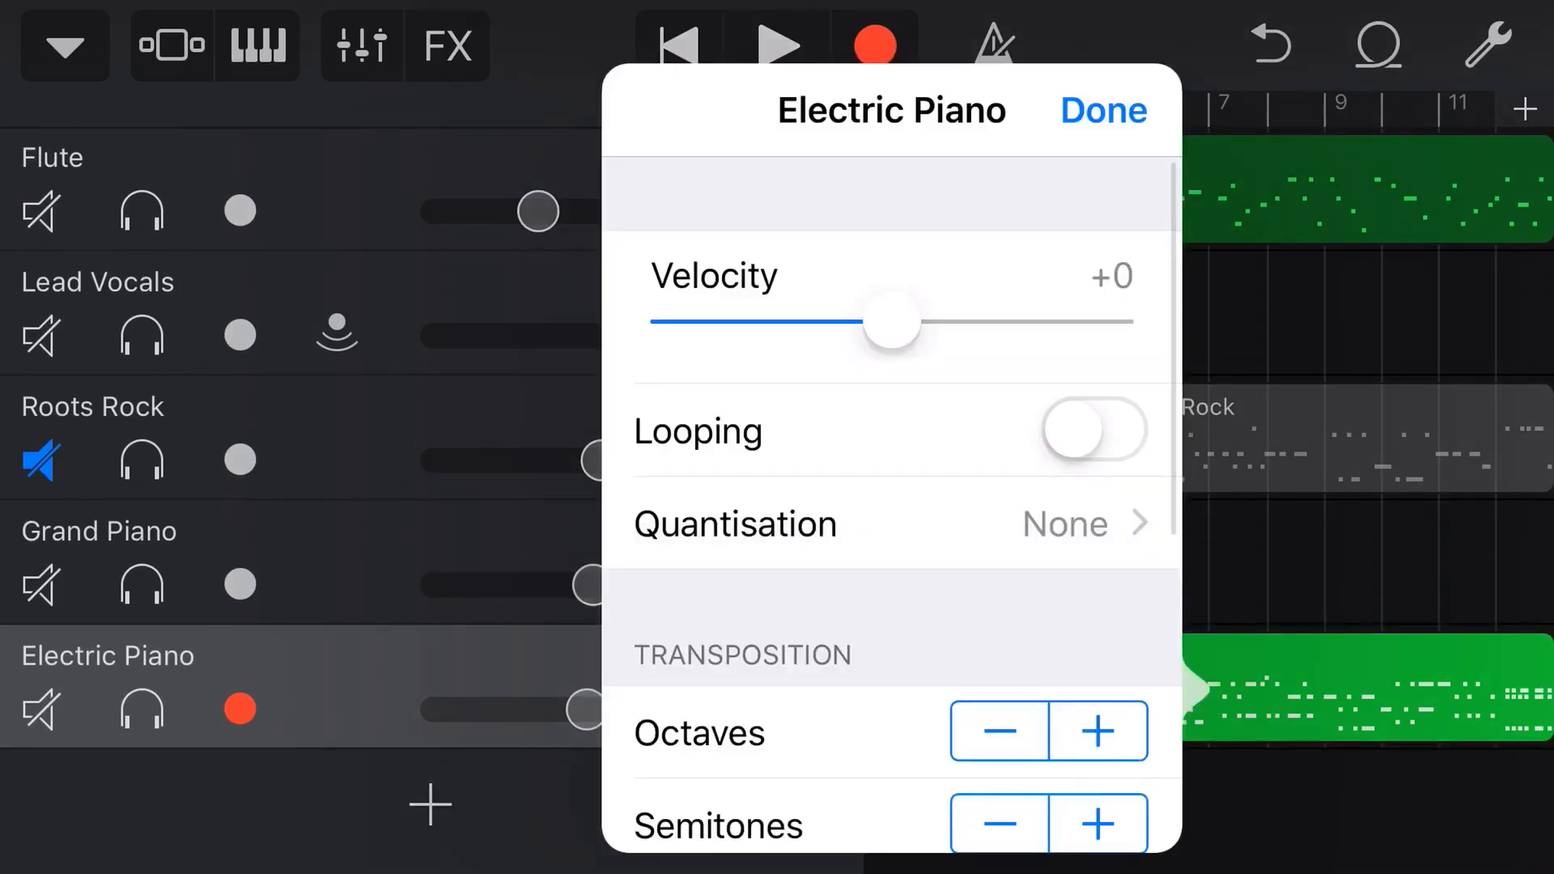
scroll("down", 3)
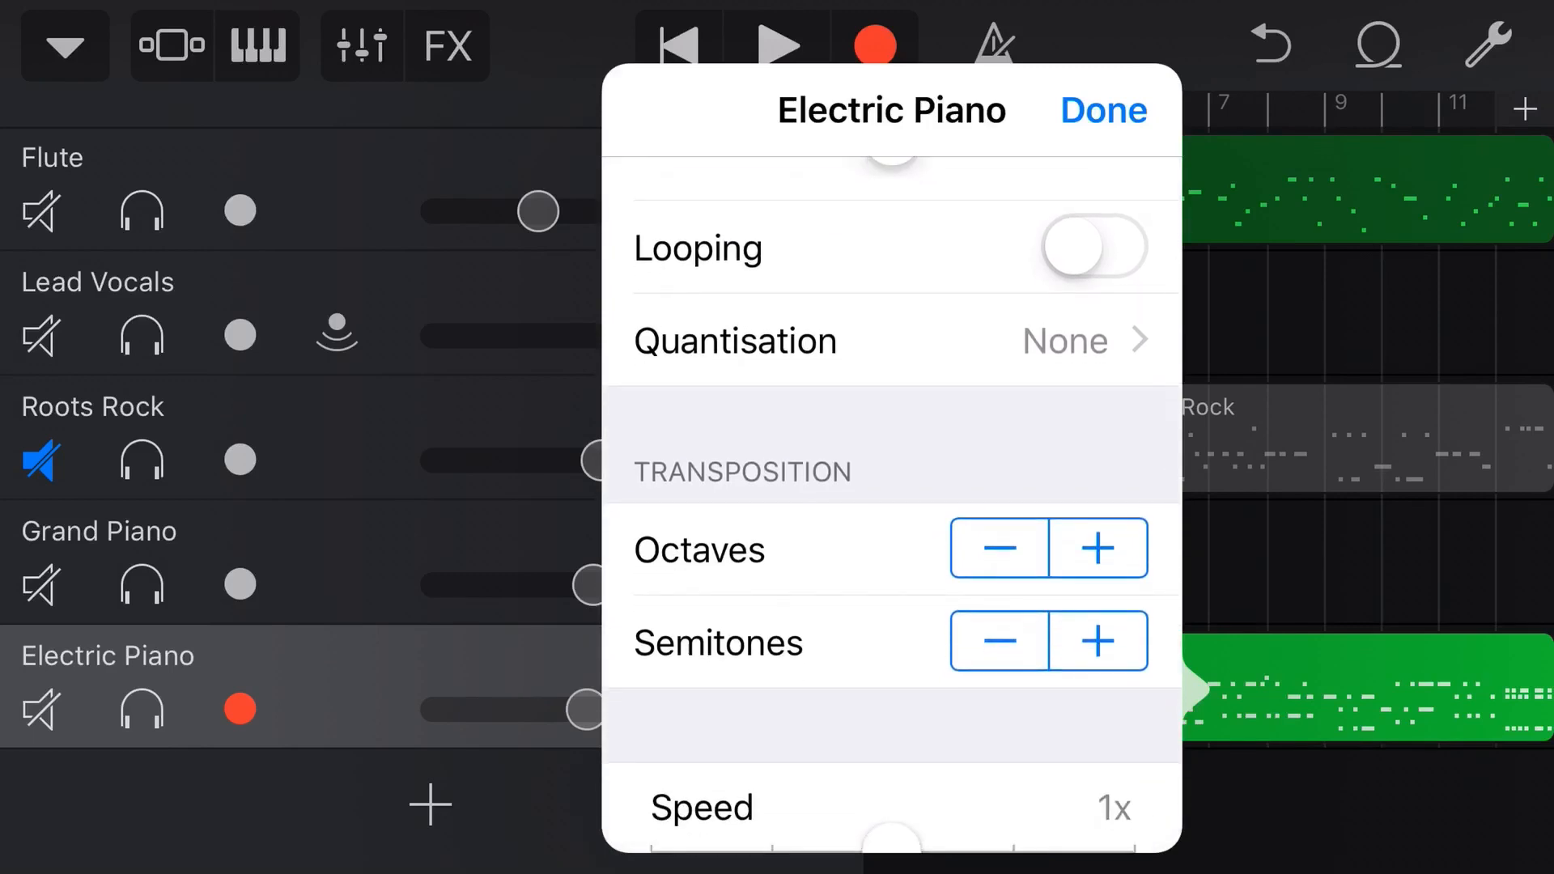
left_click(1103, 110)
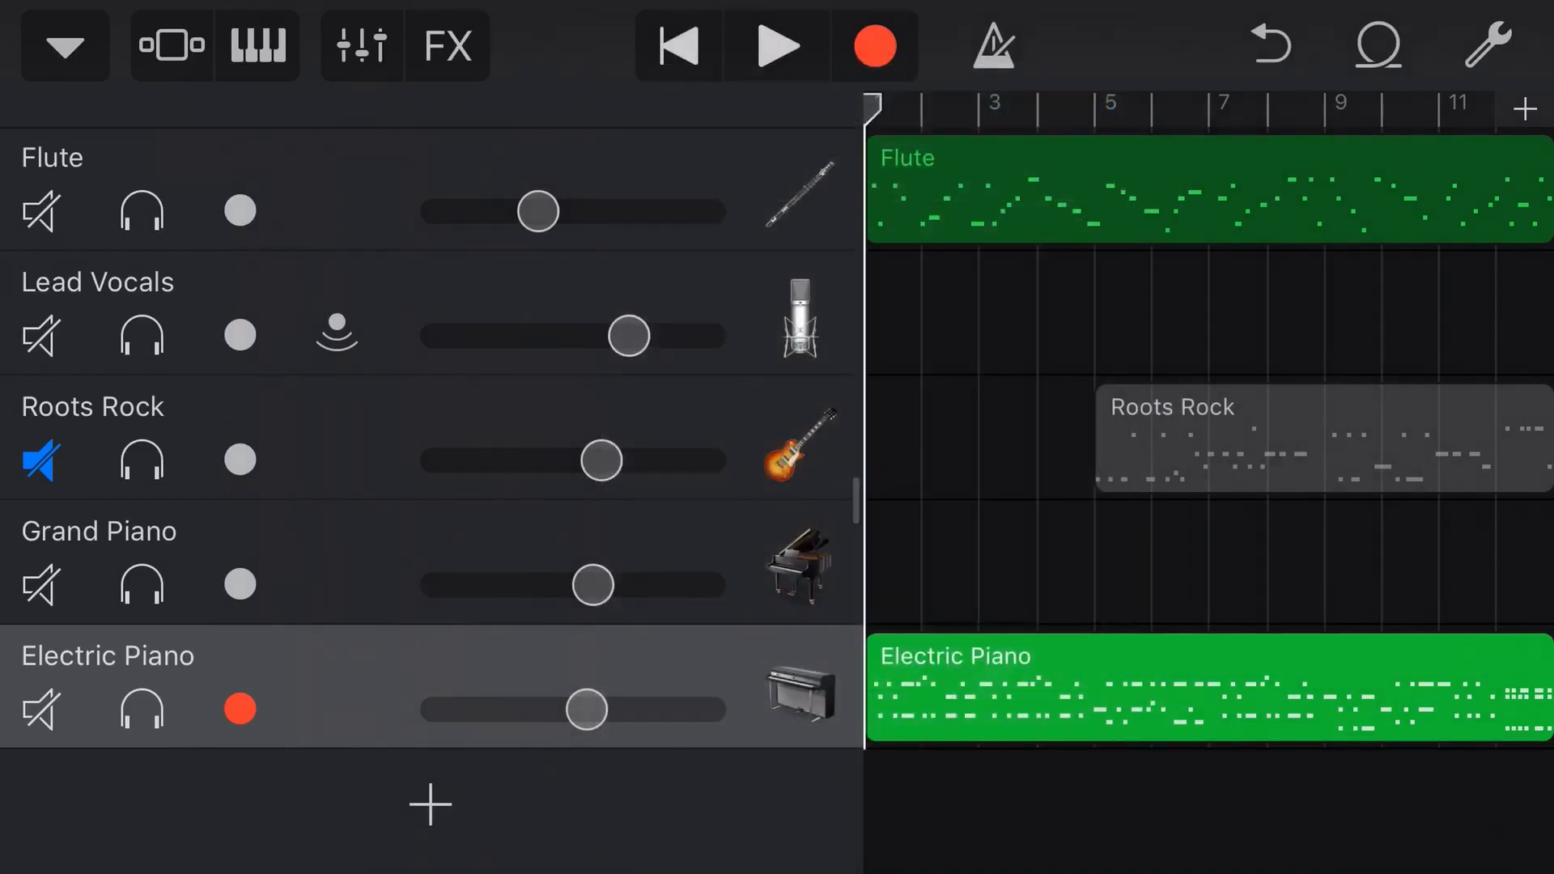
left_click(777, 45)
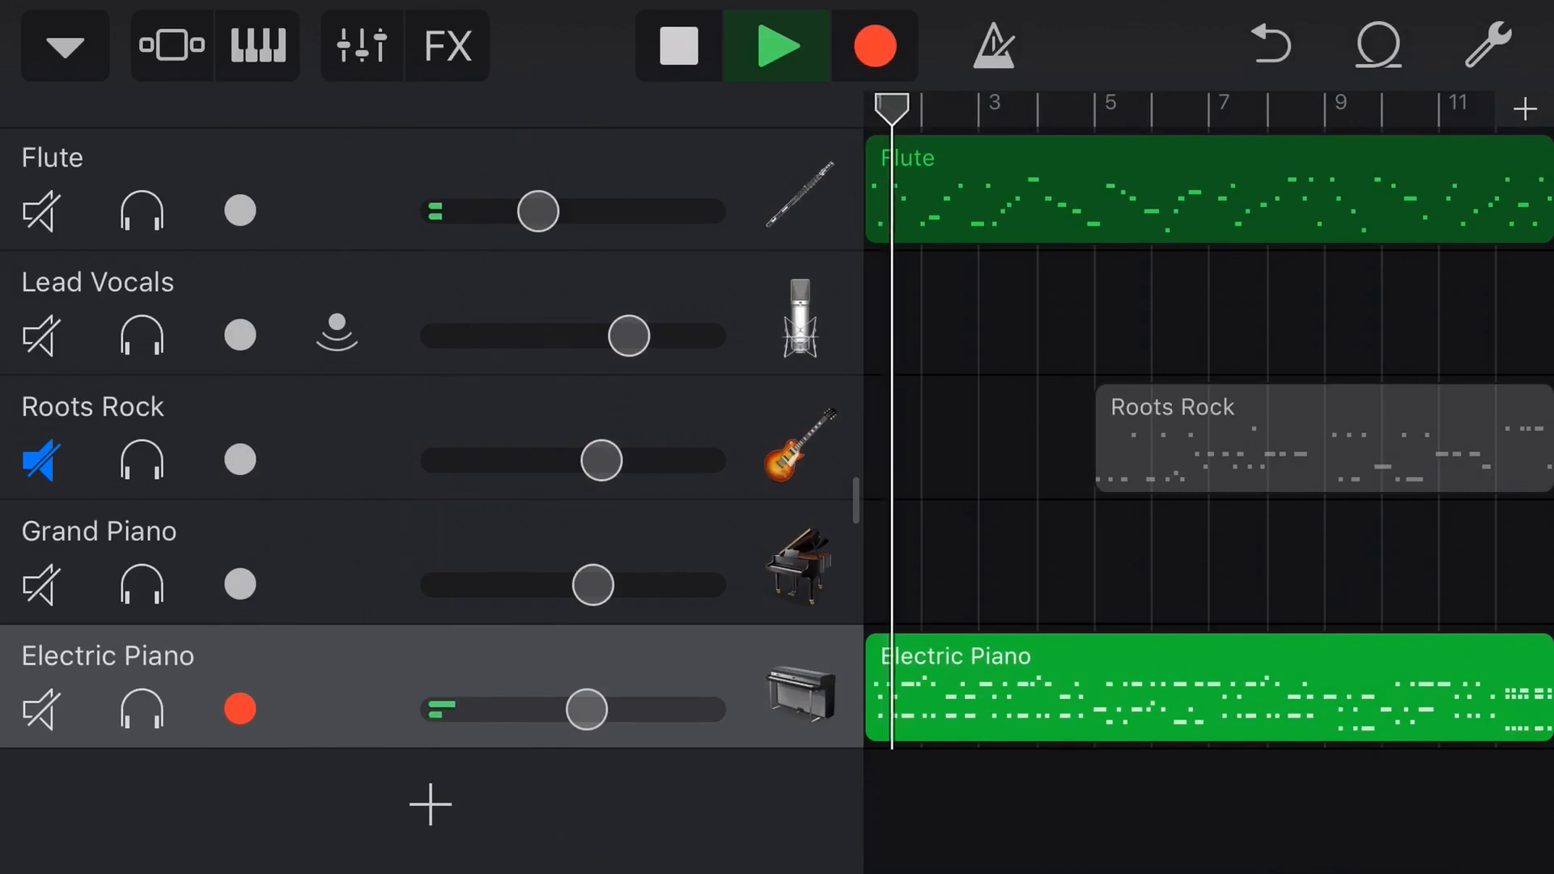